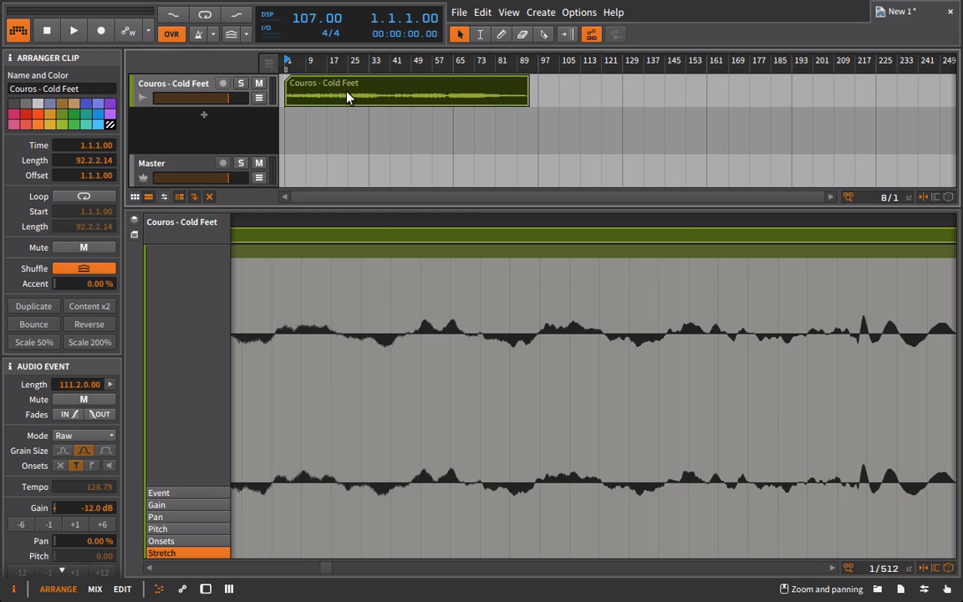
pyautogui.moveTo(297, 84)
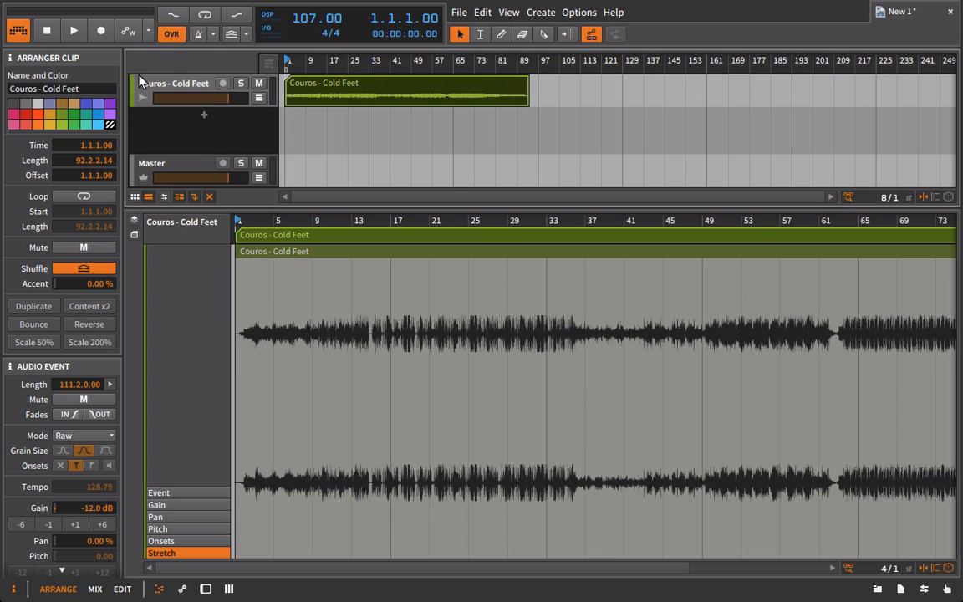
pyautogui.moveTo(73, 31)
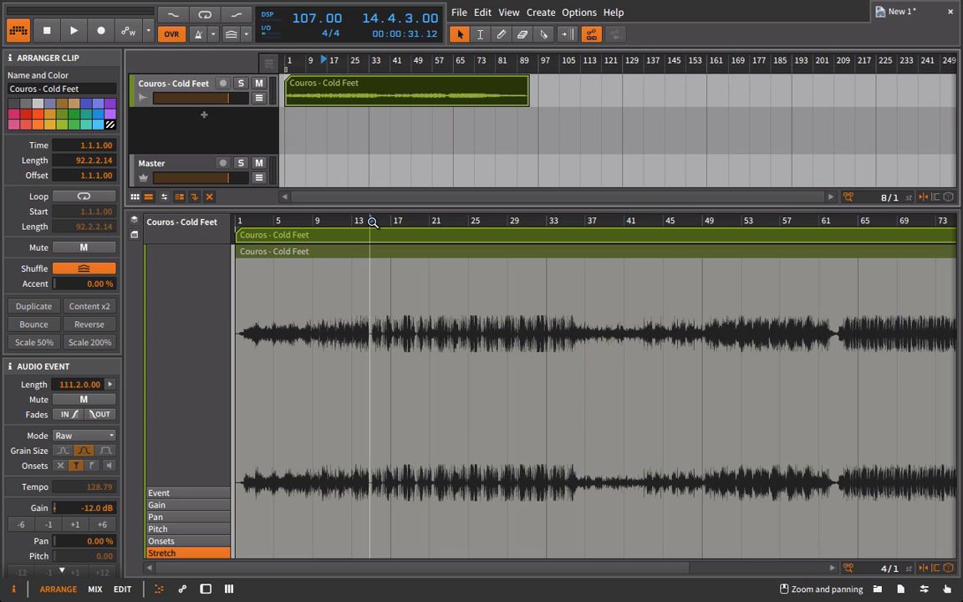
# Step: Play the song from near bar 13 and tap tempo along until it reads about 125 BPM
pyautogui.click(73, 31)
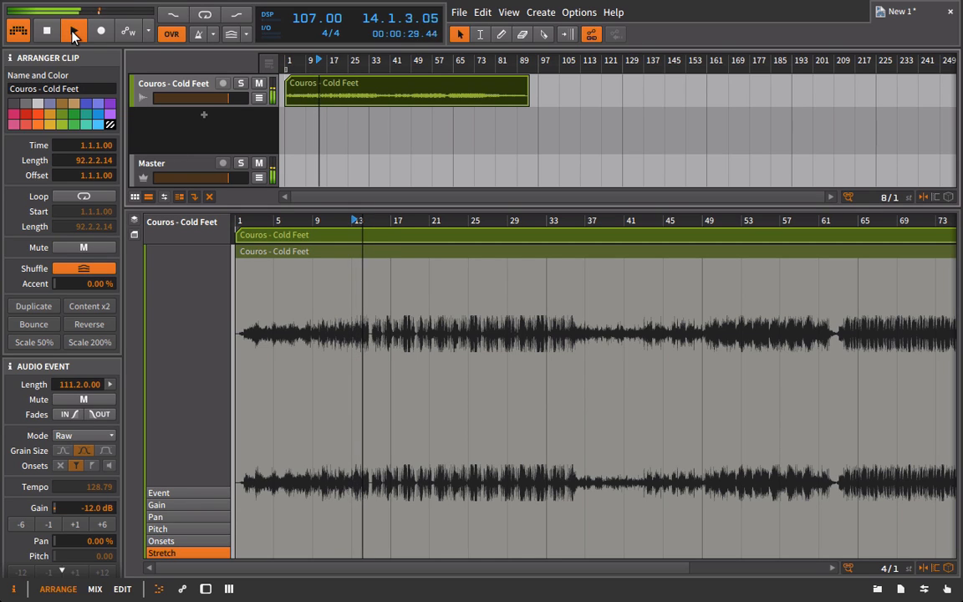
pyautogui.click(74, 31)
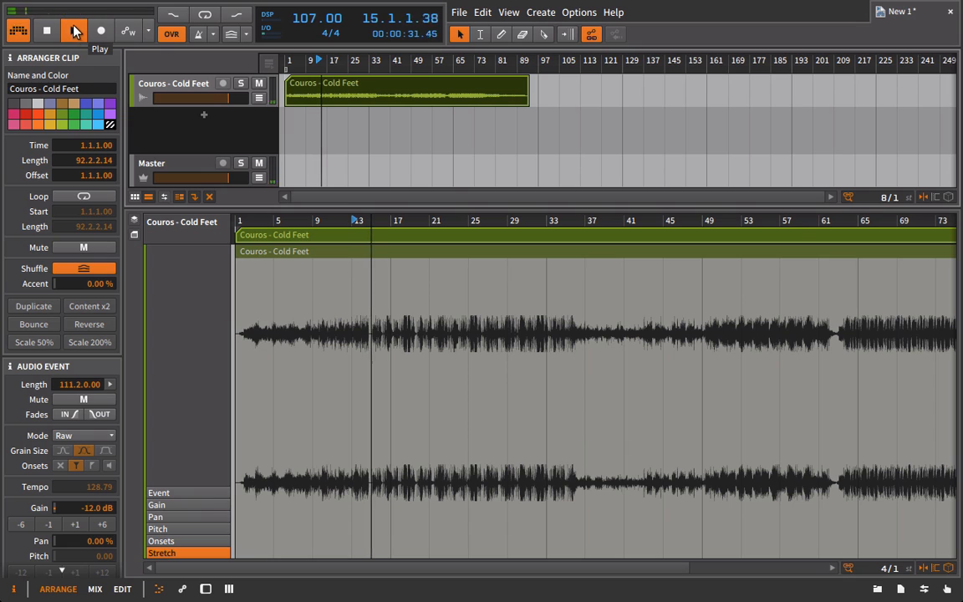
pyautogui.click(75, 31)
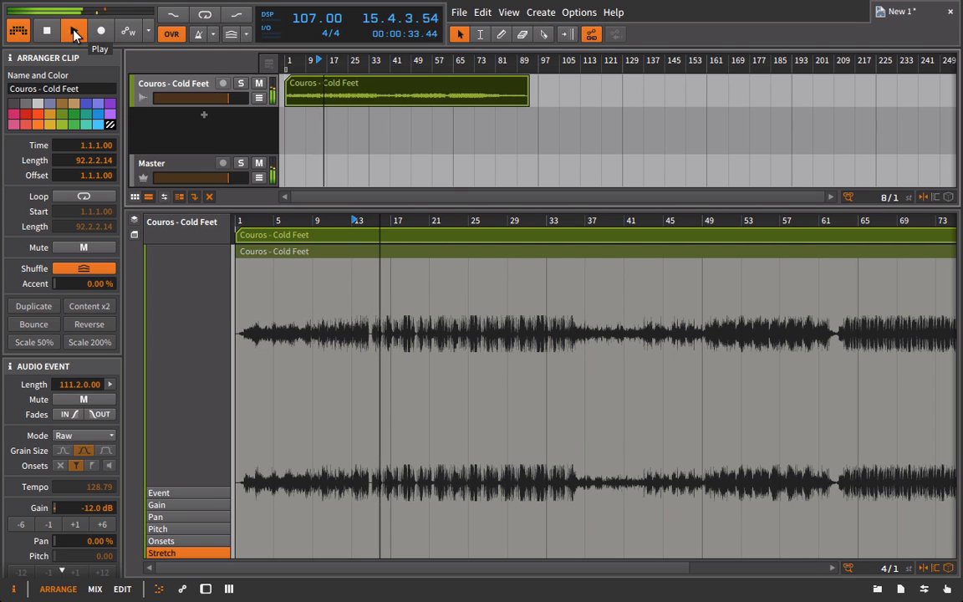
pyautogui.click(74, 31)
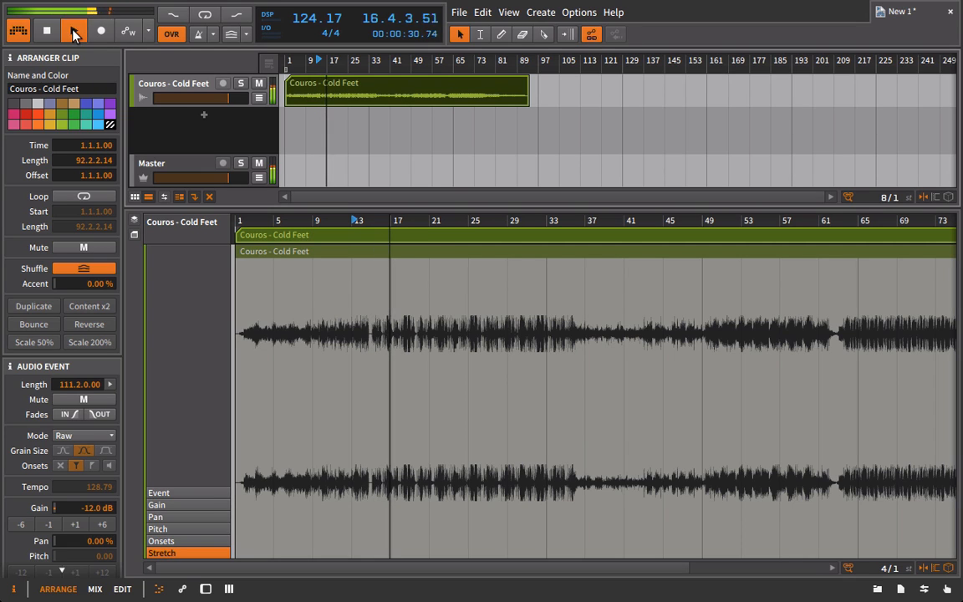
pyautogui.click(73, 31)
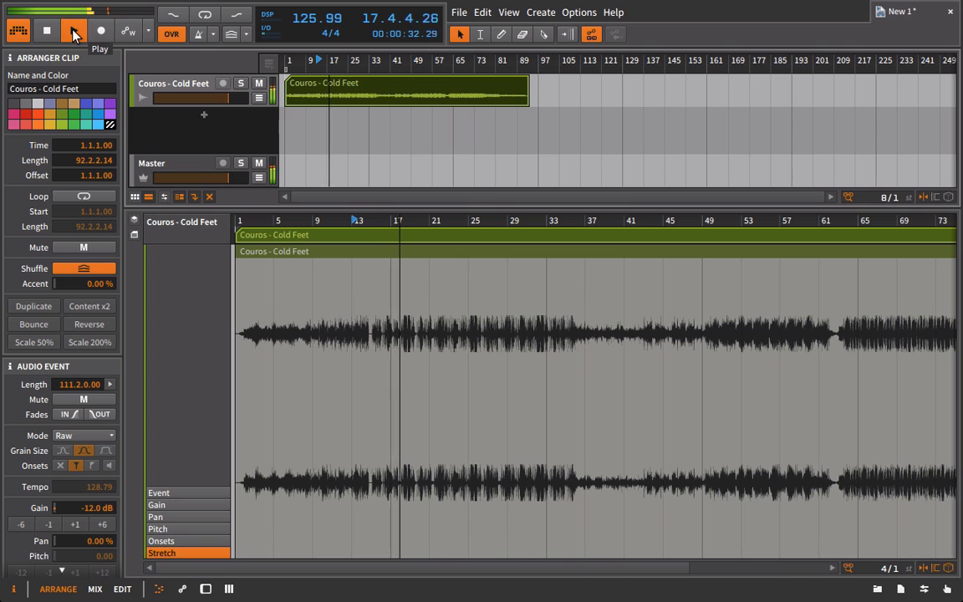
pyautogui.click(73, 32)
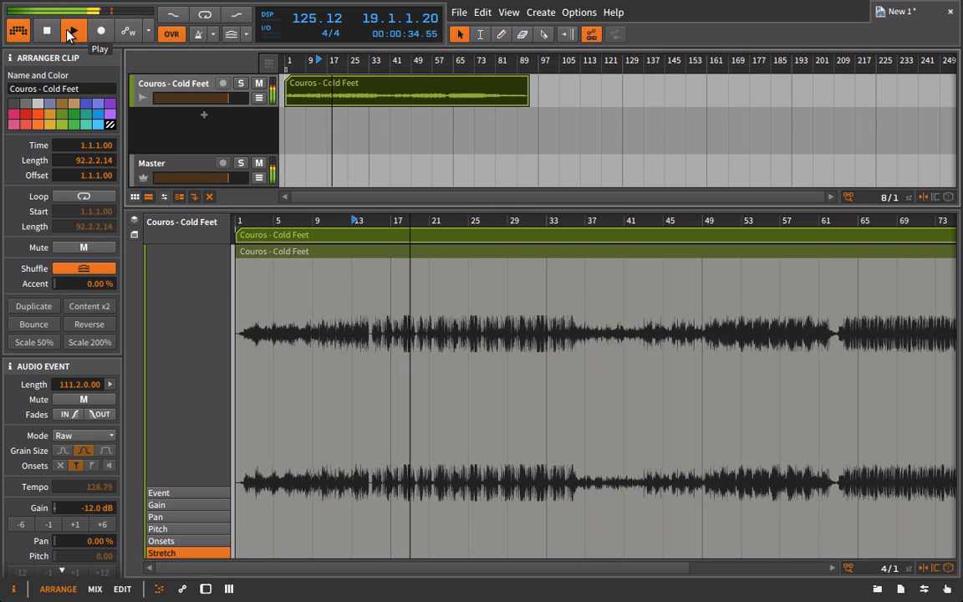
pyautogui.click(73, 31)
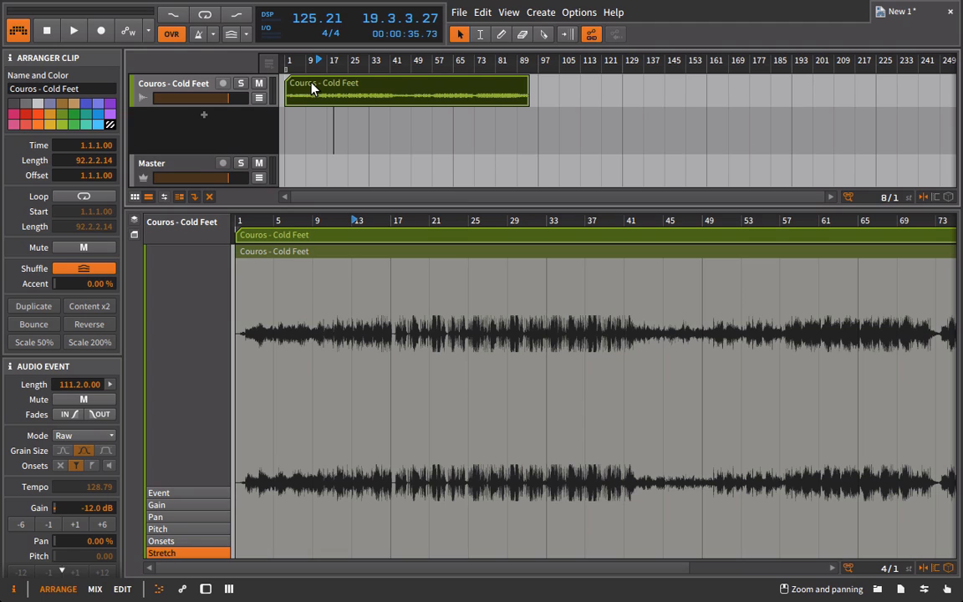
# Step: Select the Couros - Cold Feet clip and move it to start at bar 9
pyautogui.click(311, 18)
pyautogui.write('127')
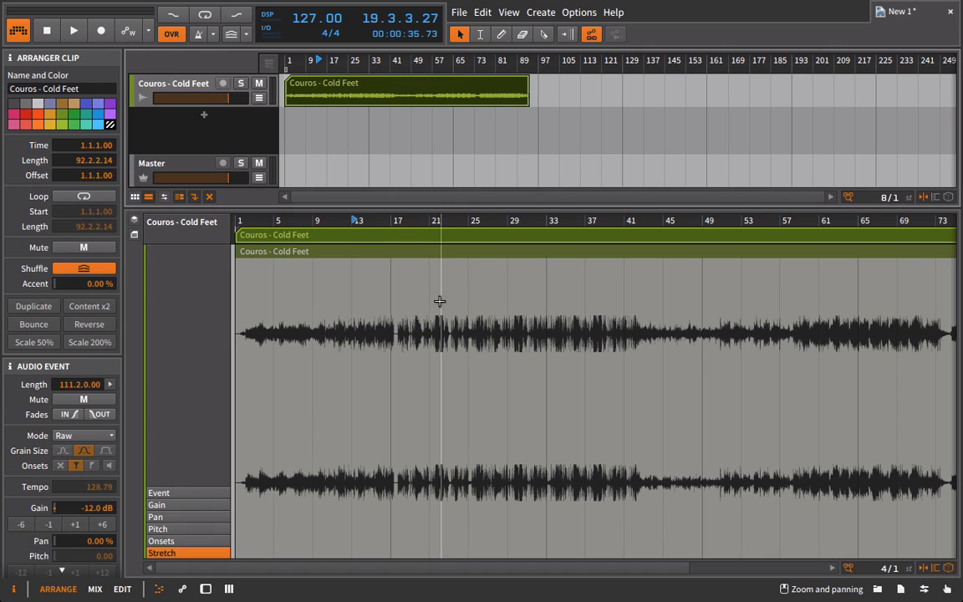
pyautogui.moveTo(451, 176)
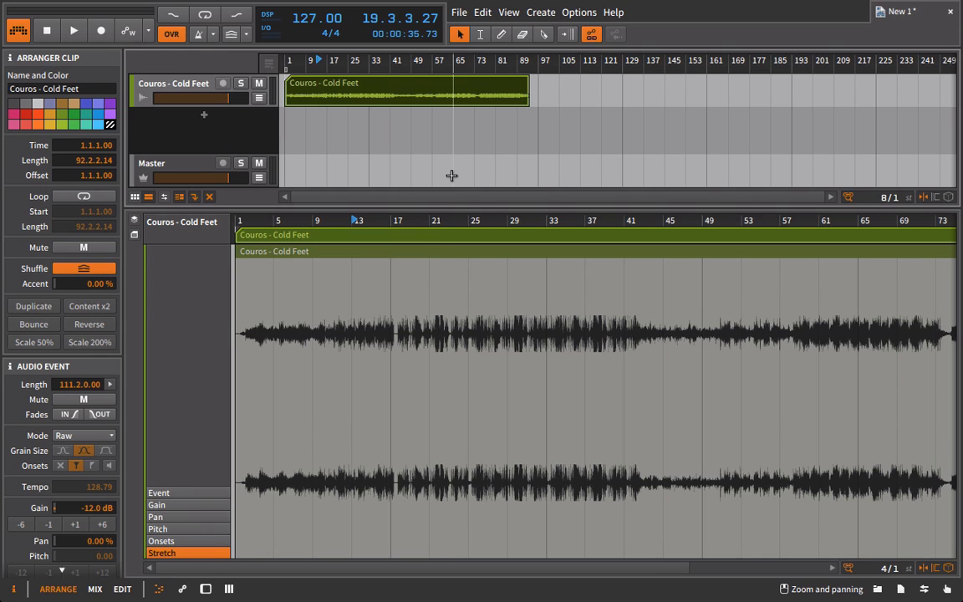
pyautogui.moveTo(408, 91); pyautogui.dragTo(451, 91)
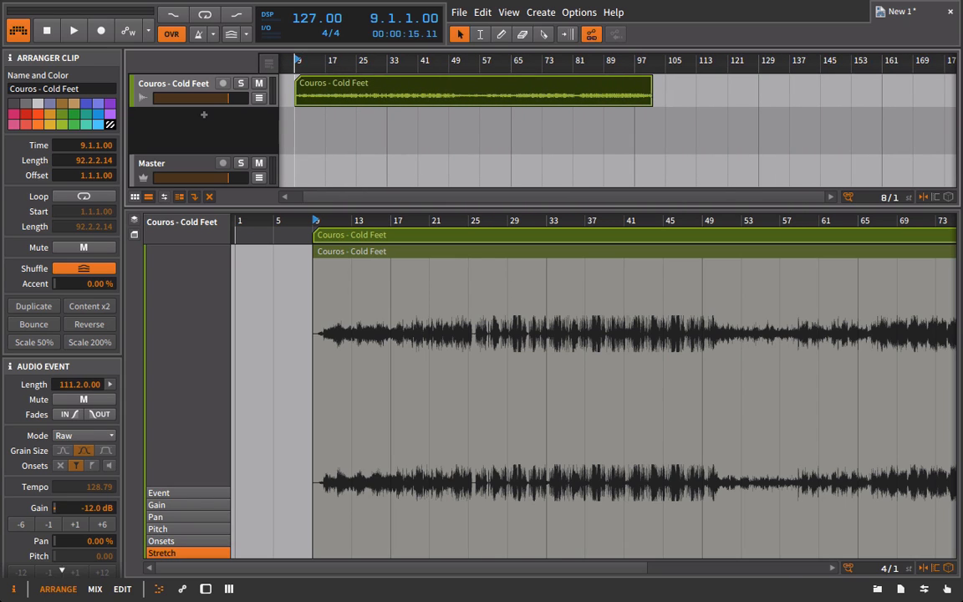
pyautogui.moveTo(298, 64)
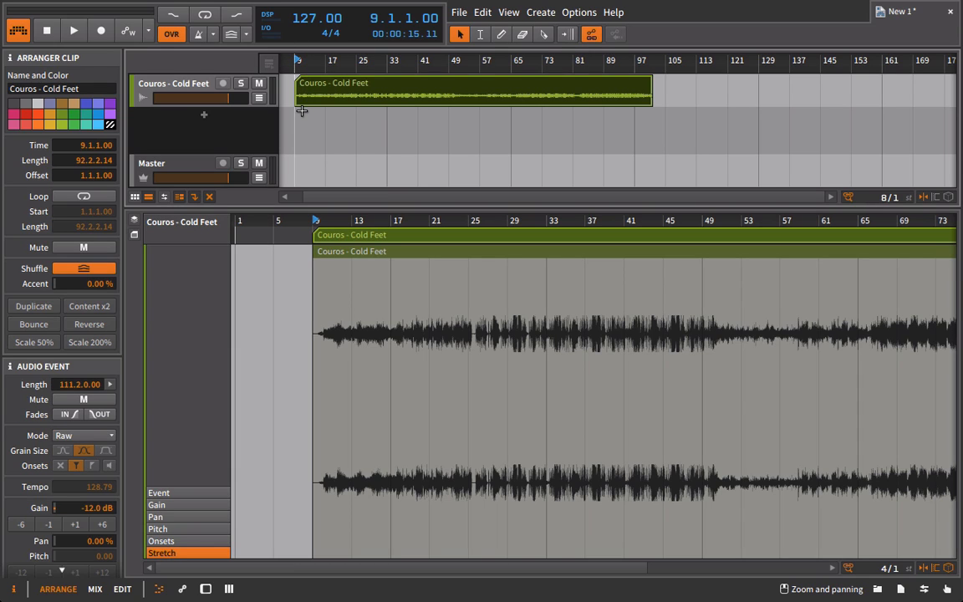
# Step: Set the Couros - Cold Feet event's stretch mode to Repitch, reselecting it to confirm
pyautogui.click(83, 434)
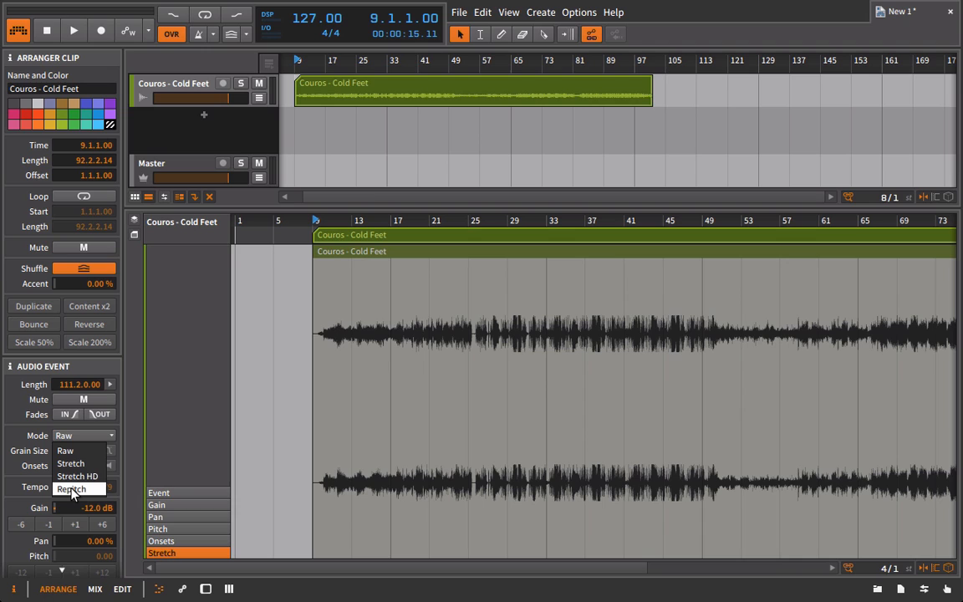
pyautogui.click(71, 489)
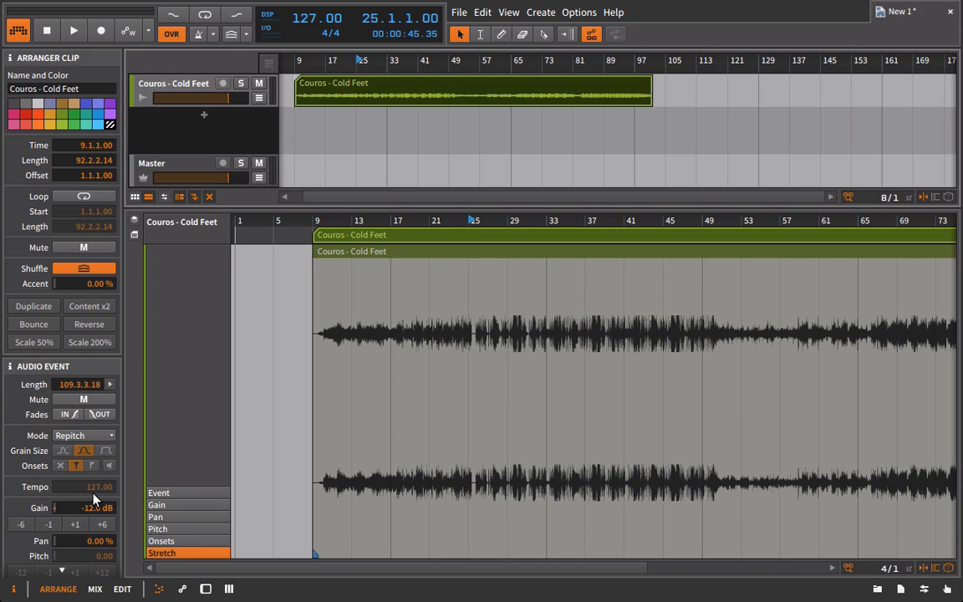
pyautogui.click(79, 434)
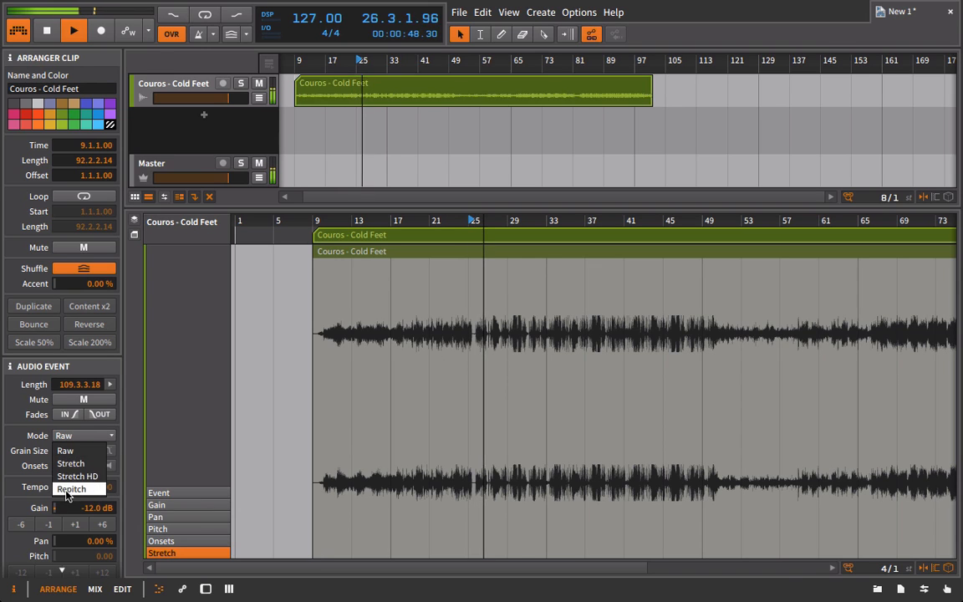
pyautogui.click(71, 490)
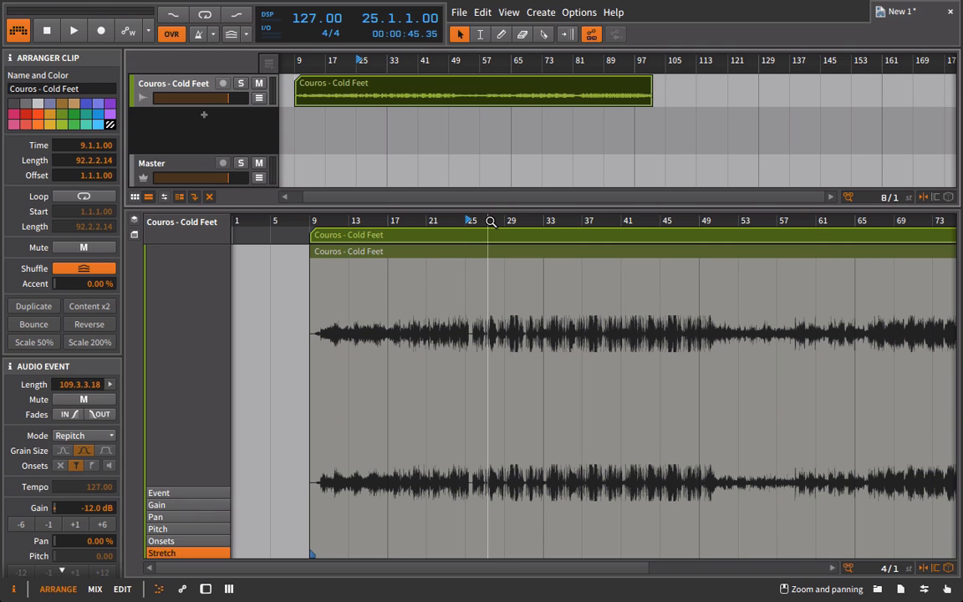
# Step: Zoom in on bars 25 to 31 of the Cold Feet waveform at 77 BPM
pyautogui.click(72, 31)
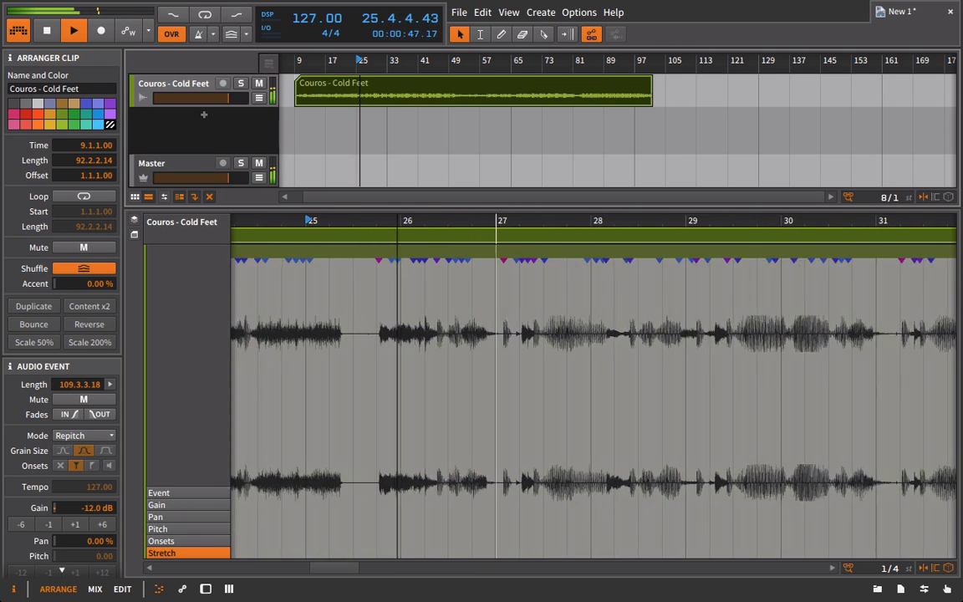
pyautogui.click(73, 30)
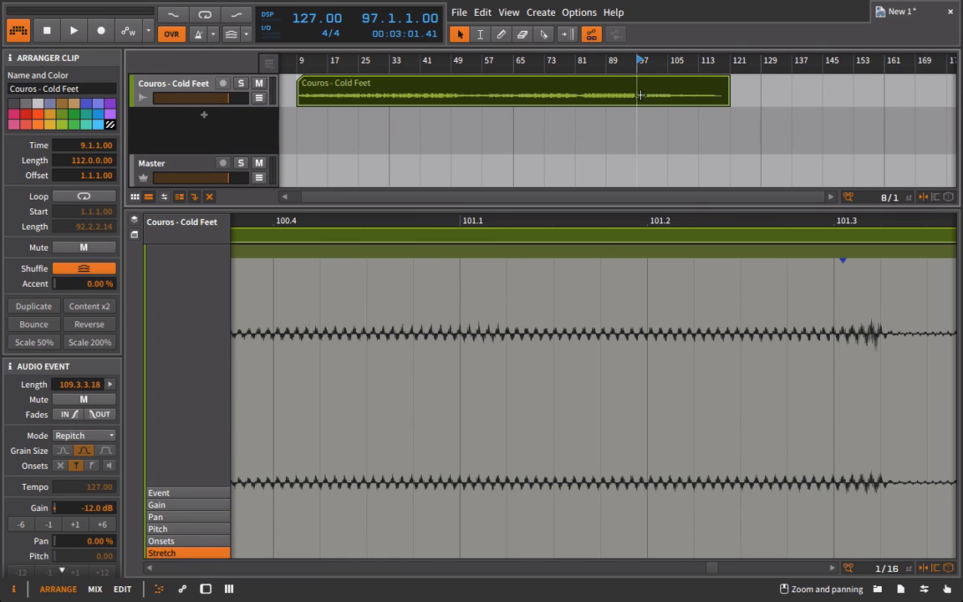
pyautogui.moveTo(623, 79)
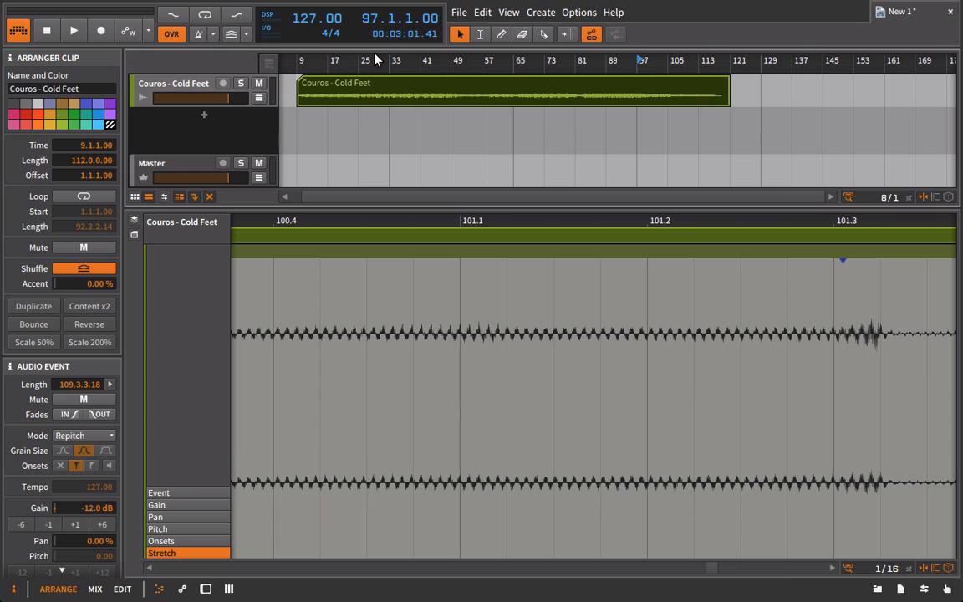
pyautogui.moveTo(416, 49)
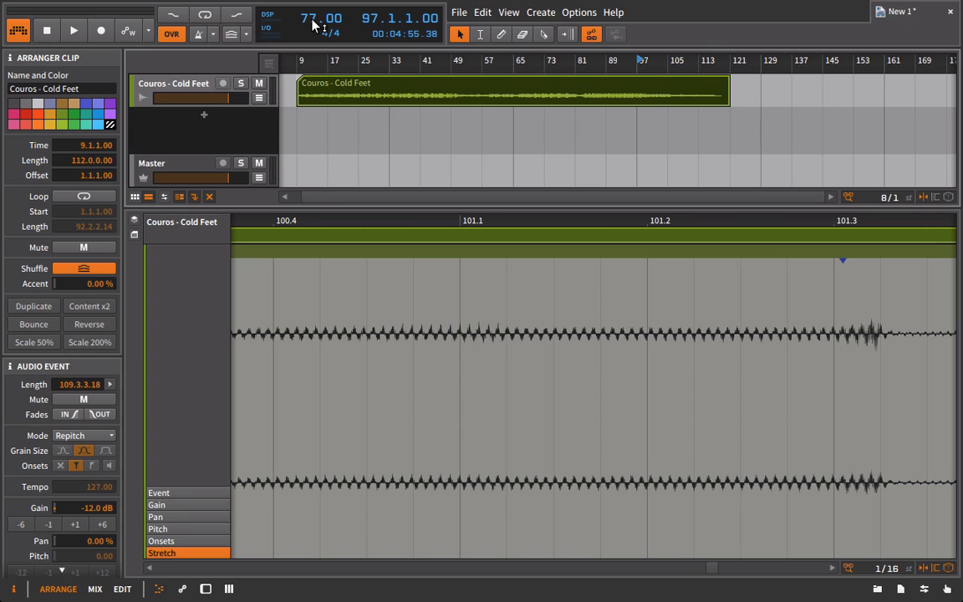
pyautogui.moveTo(442, 52)
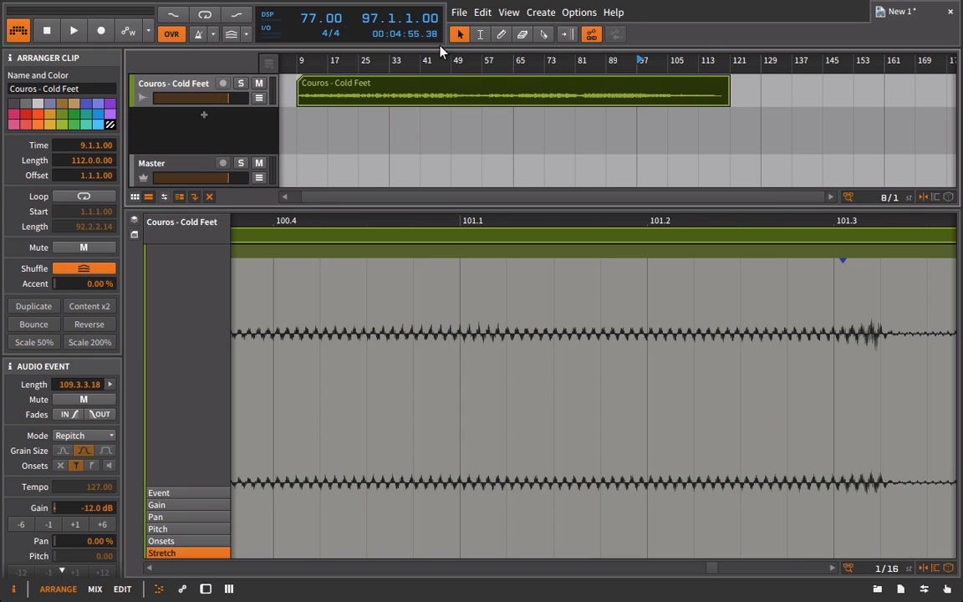
pyautogui.moveTo(355, 33)
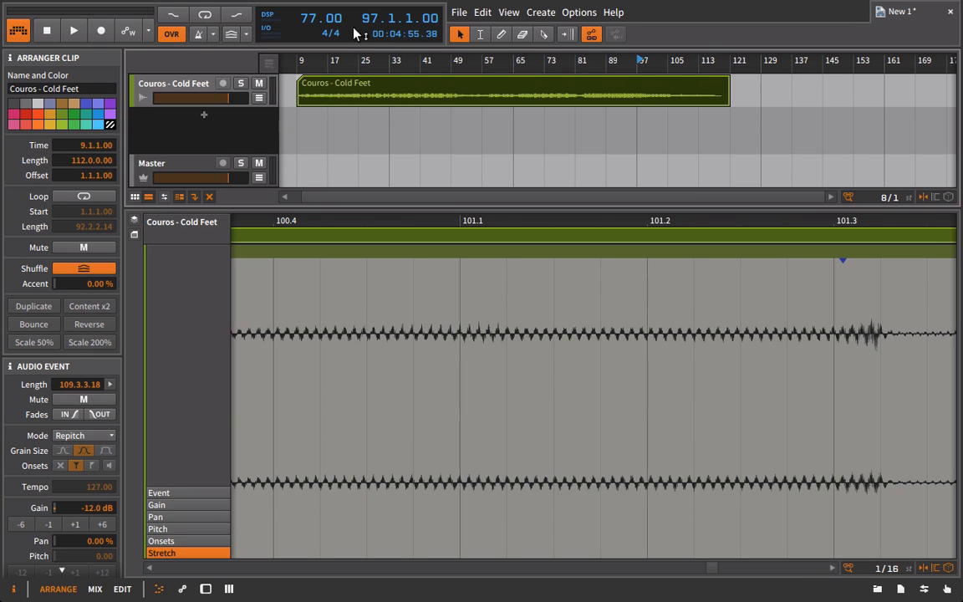
# Step: Switch the Cold Feet event to Raw and back to Repitch, with tempo returned to 127
pyautogui.click(83, 435)
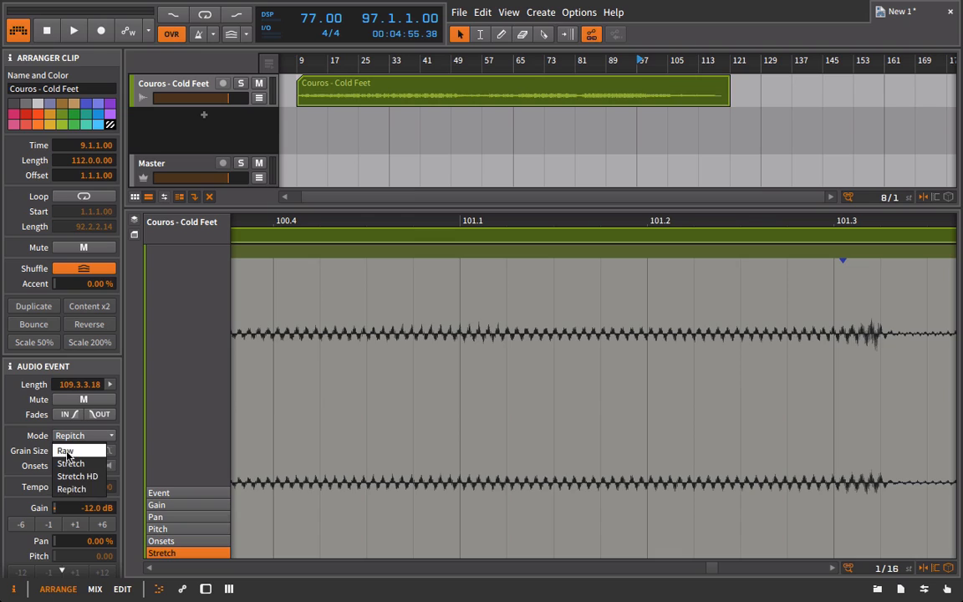
pyautogui.click(65, 451)
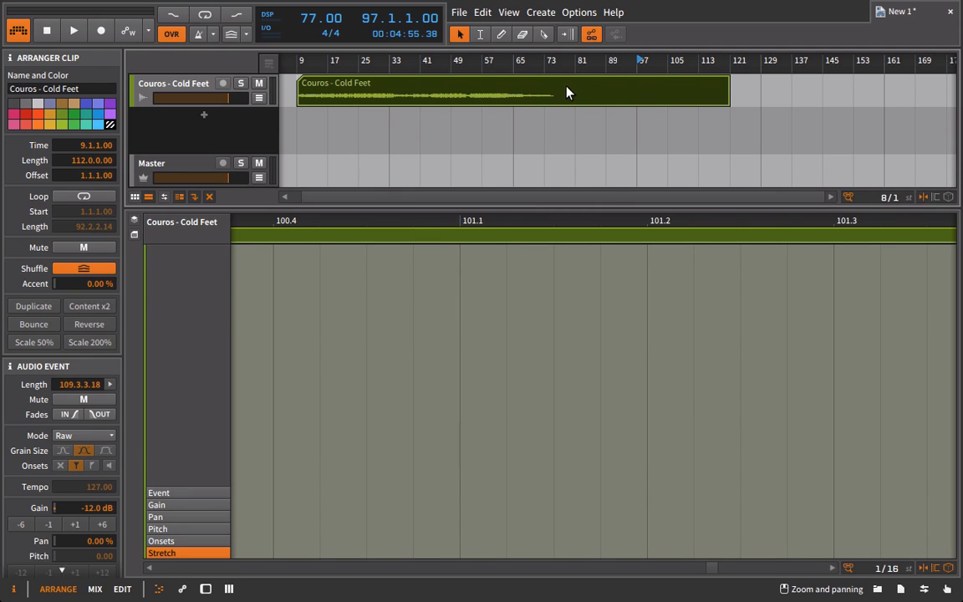
pyautogui.click(84, 435)
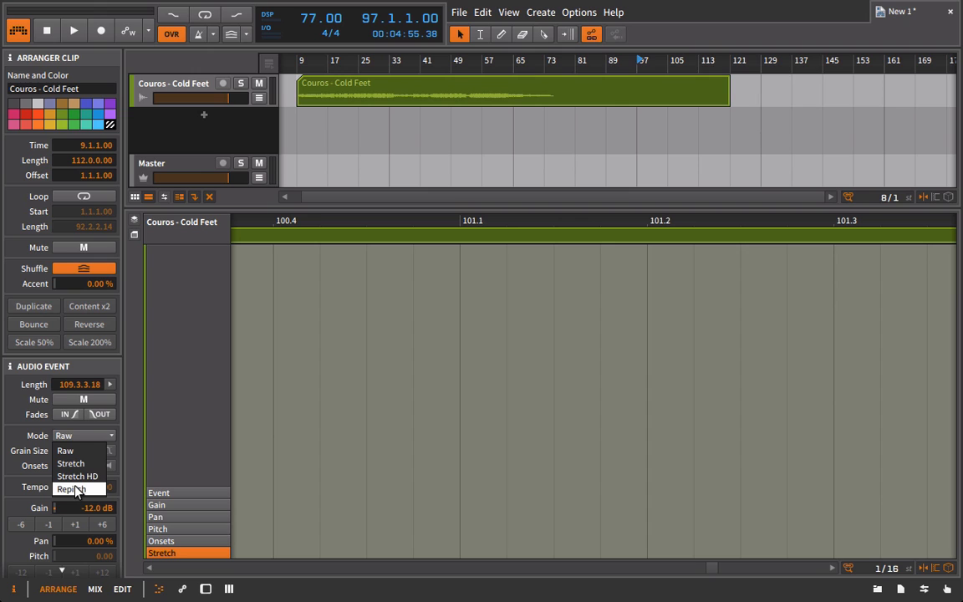
pyautogui.click(70, 488)
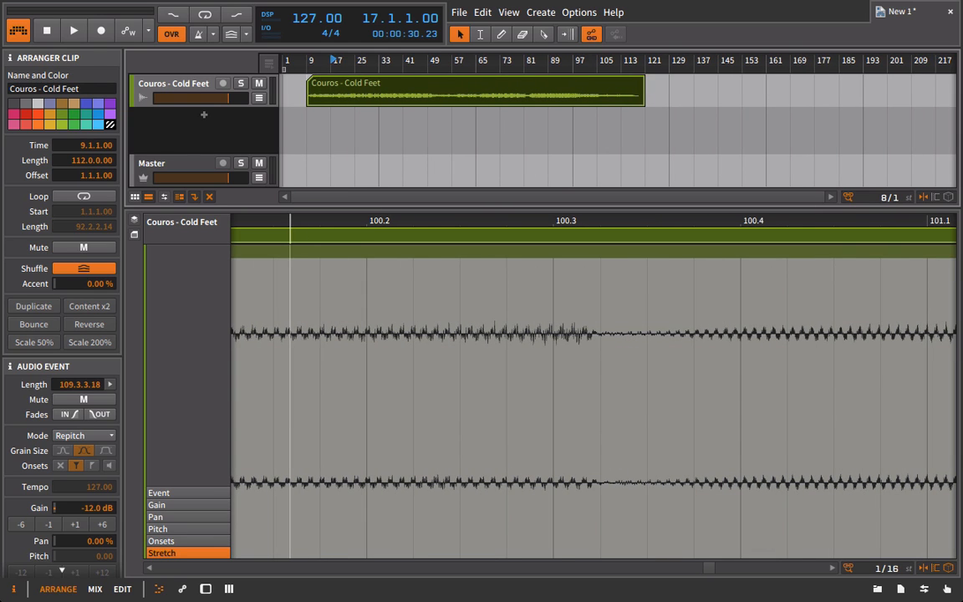
pyautogui.click(73, 30)
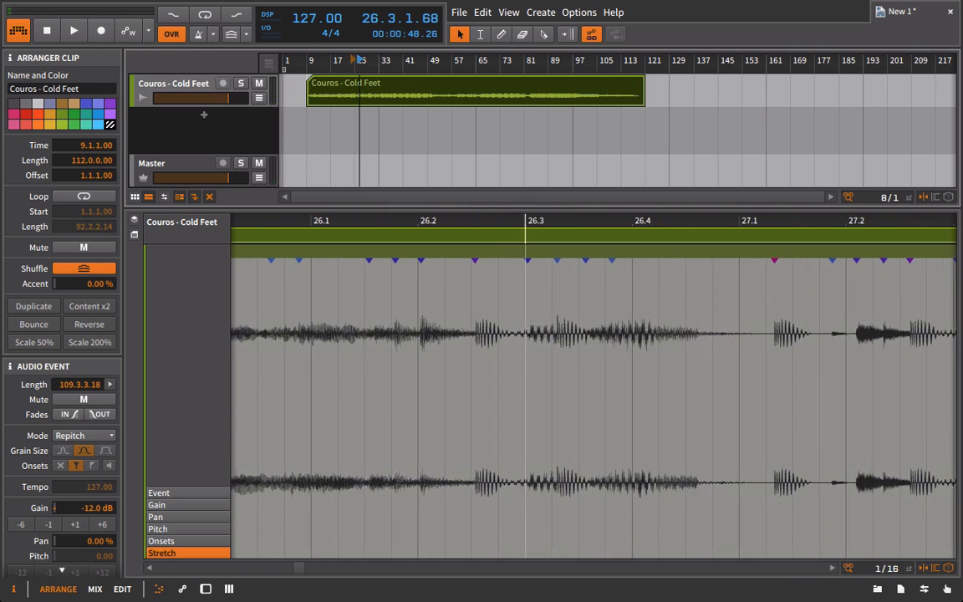
# Step: Select the beat marker at the song's first transient and open its context menu
pyautogui.click(73, 31)
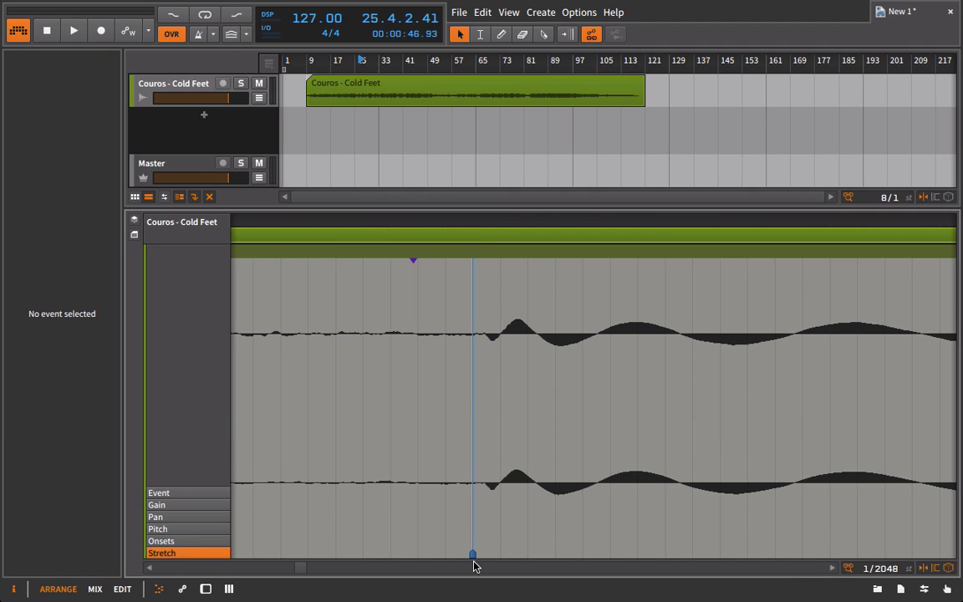
pyautogui.click(473, 555)
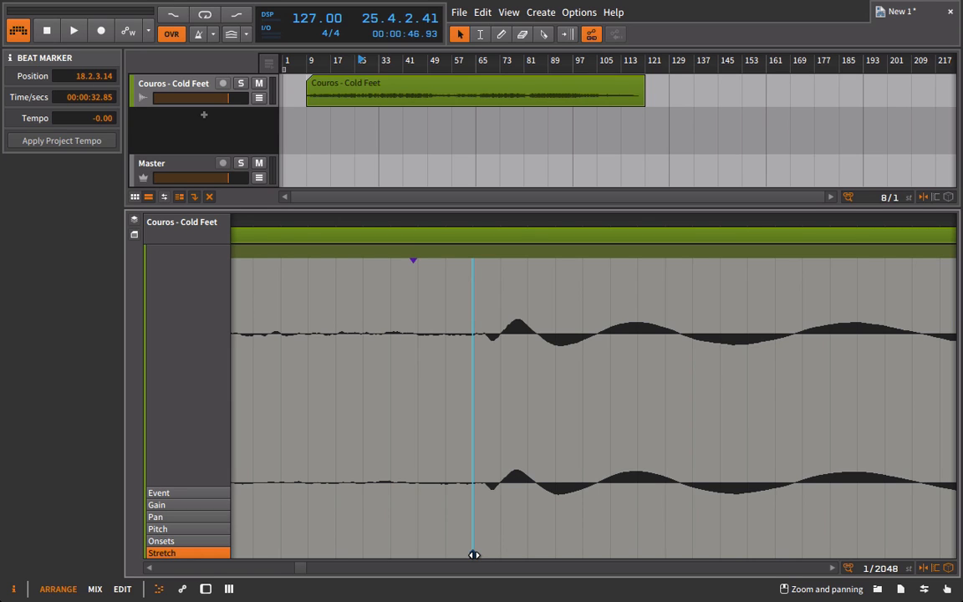
pyautogui.rightClick(474, 554)
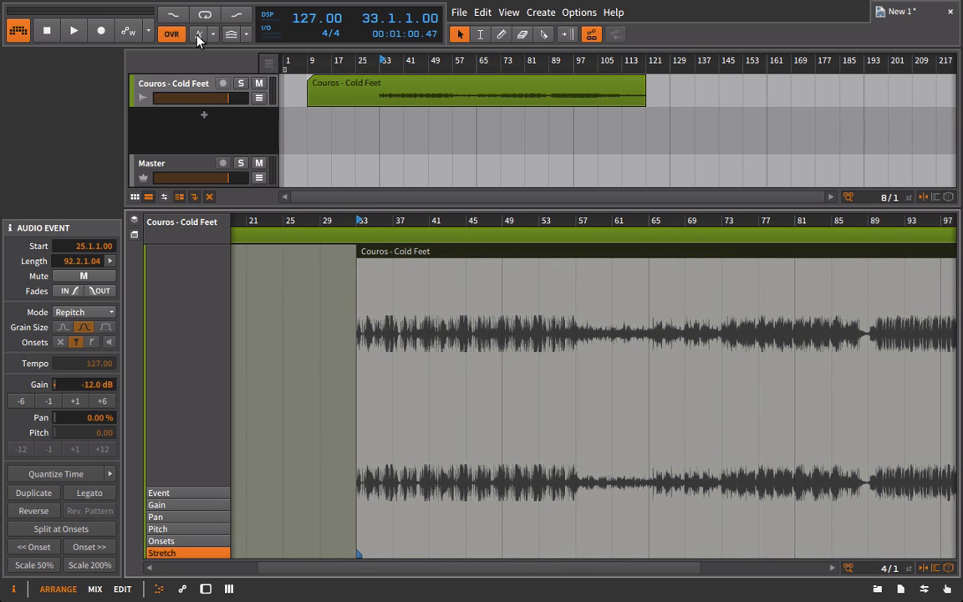
pyautogui.moveTo(198, 33)
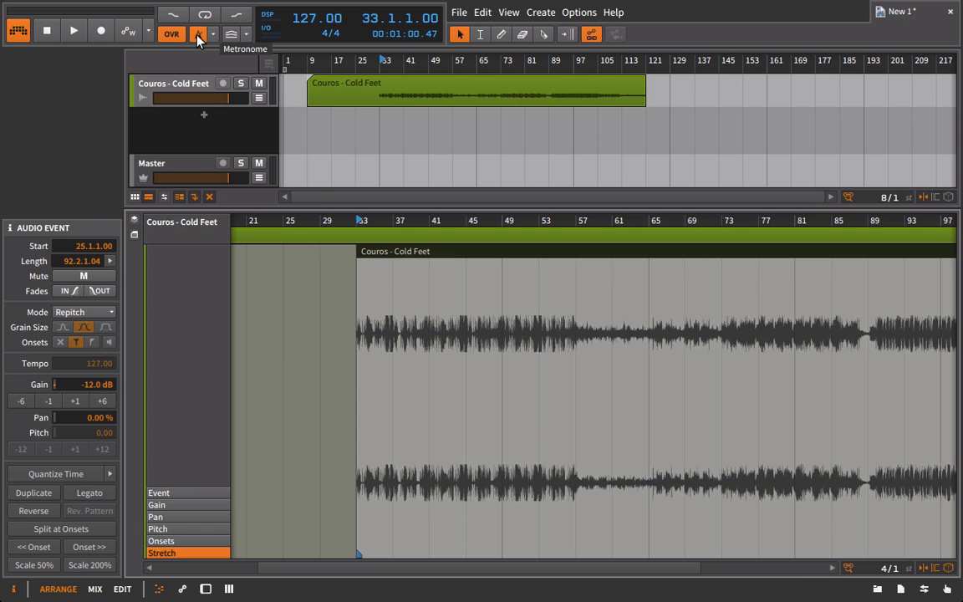
# Step: Turn on the metronome, play the song, and move the playhead to around bar 57
pyautogui.click(73, 31)
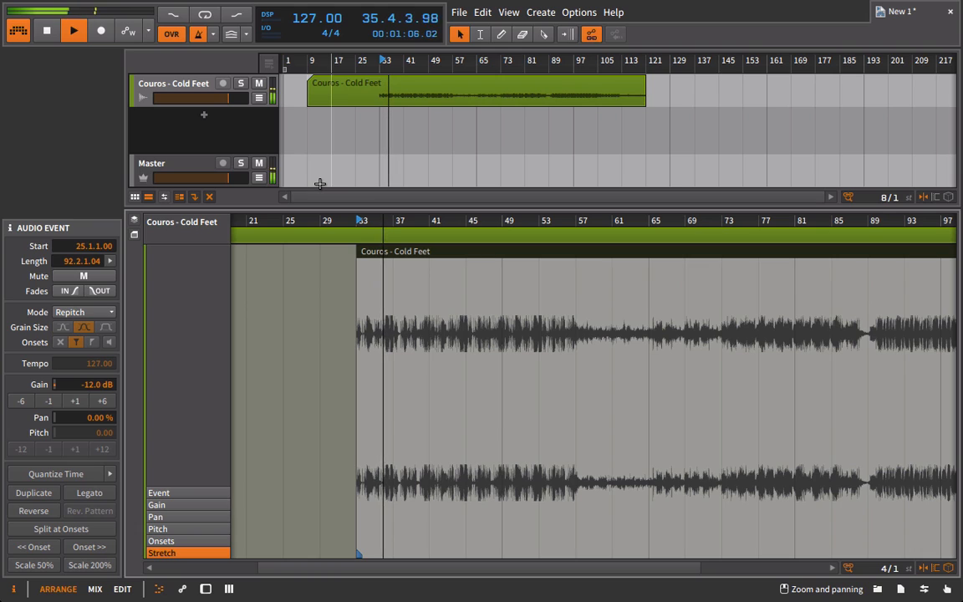
pyautogui.click(73, 31)
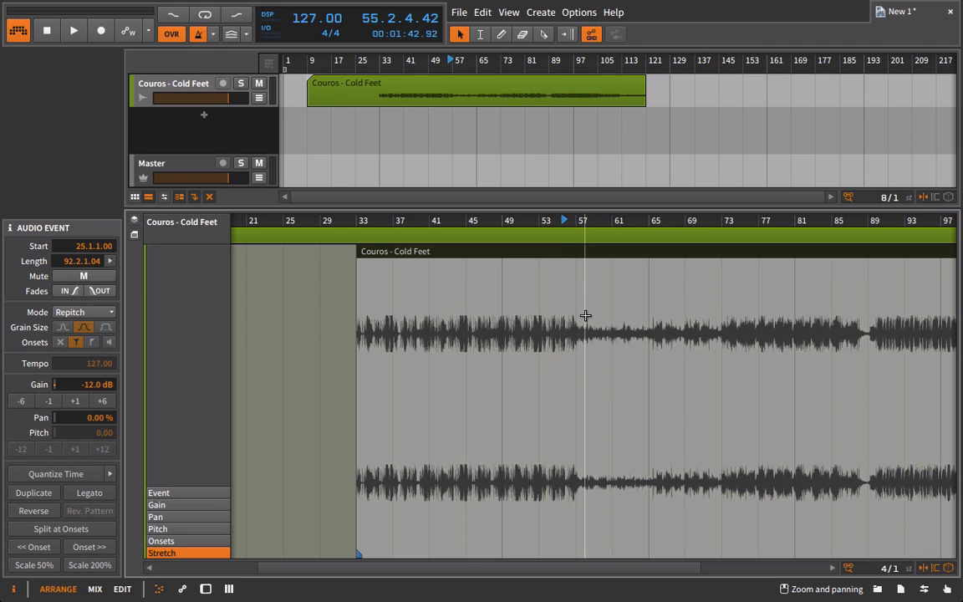
pyautogui.click(73, 30)
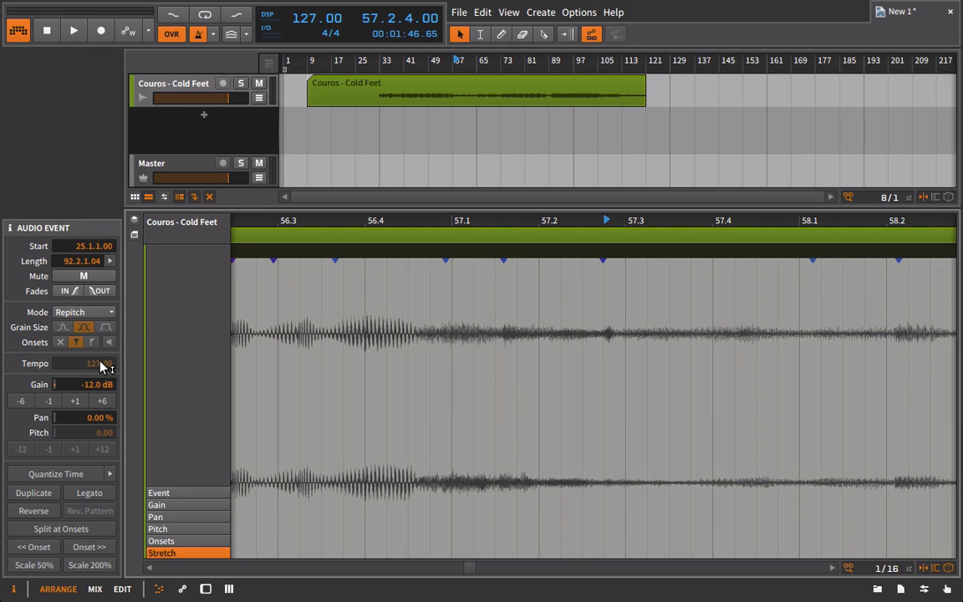
pyautogui.moveTo(98, 368)
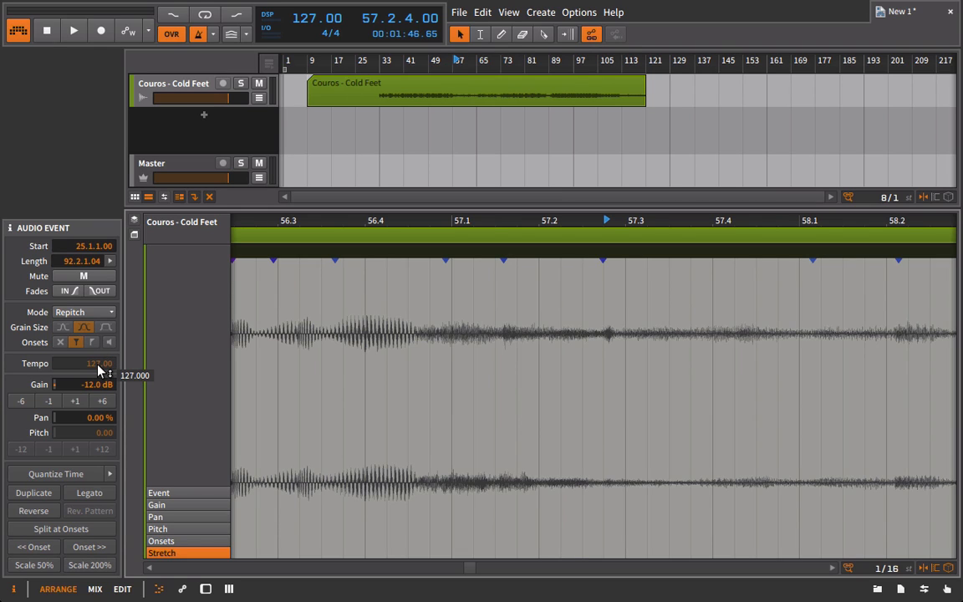
pyautogui.moveTo(207, 366)
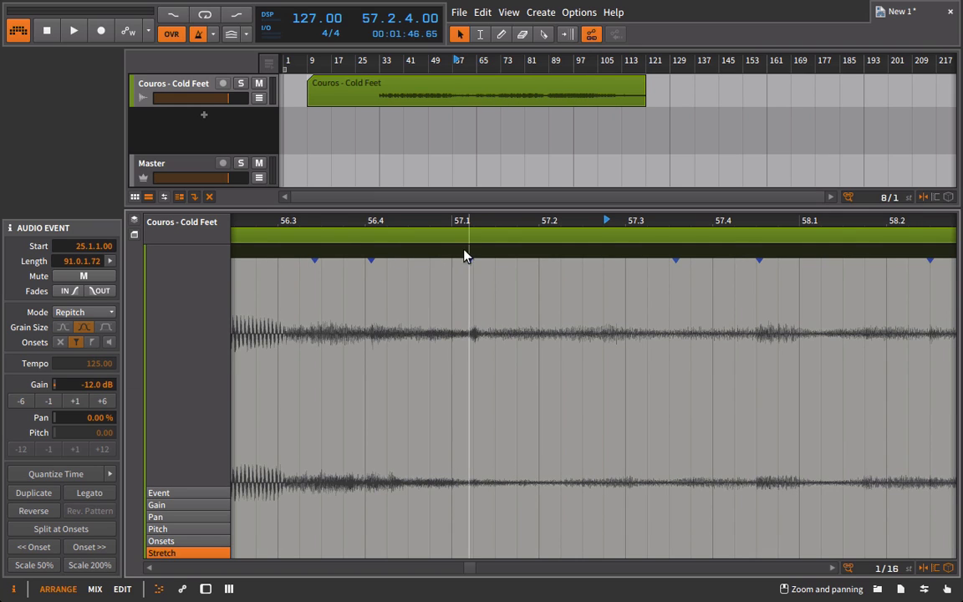
pyautogui.moveTo(176, 391)
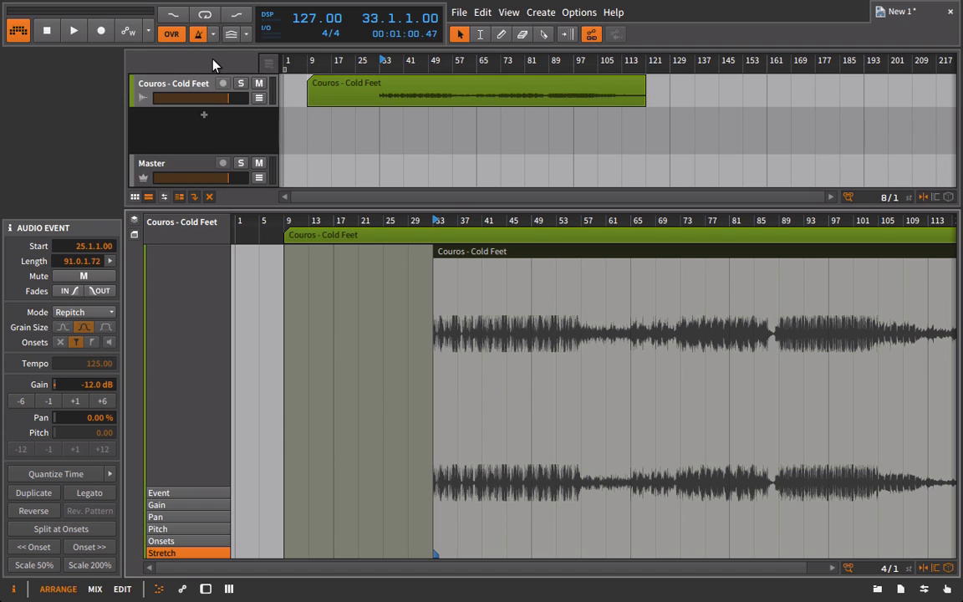
pyautogui.moveTo(201, 55)
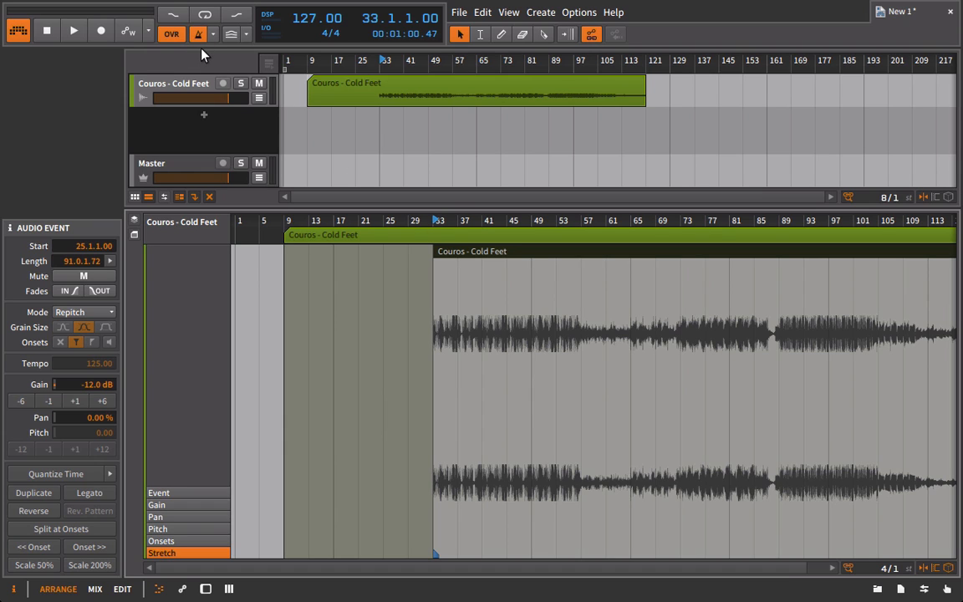
# Step: Edit the transport tempo display and set the project tempo to 125 BPM
pyautogui.click(74, 31)
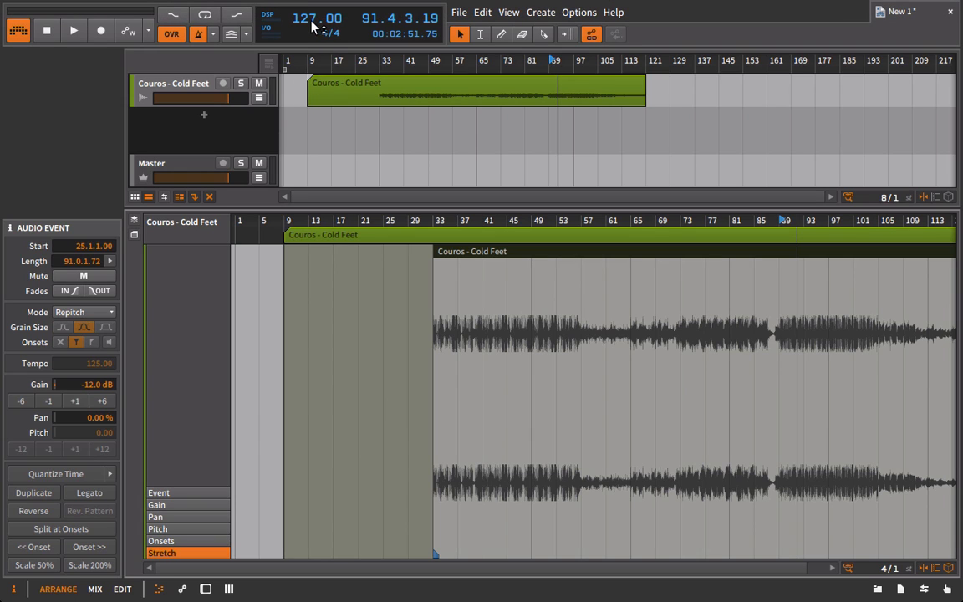
pyautogui.click(317, 17)
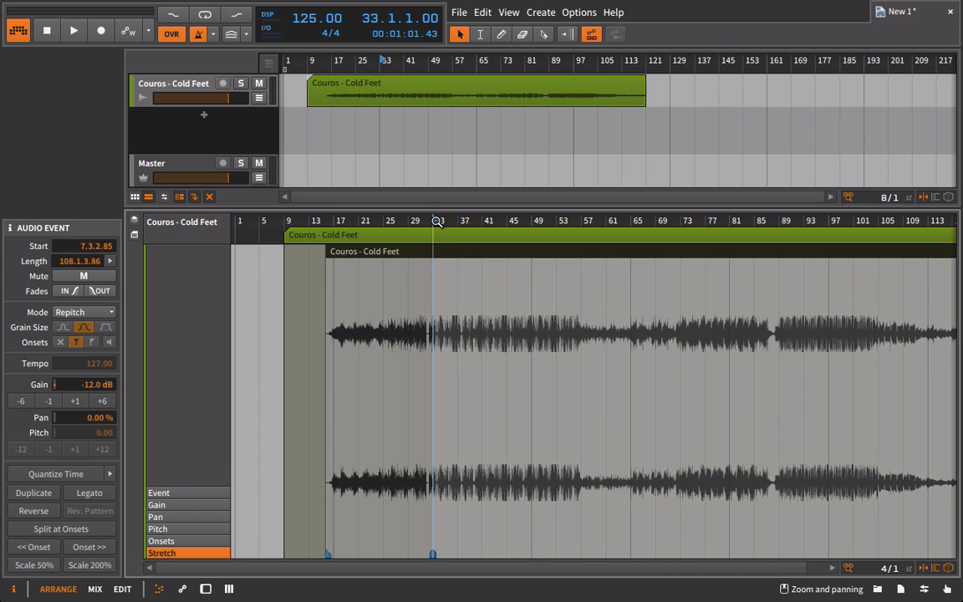
# Step: Play from bar 33, keep the event in Repitch, and edit its original tempo
pyautogui.click(83, 312)
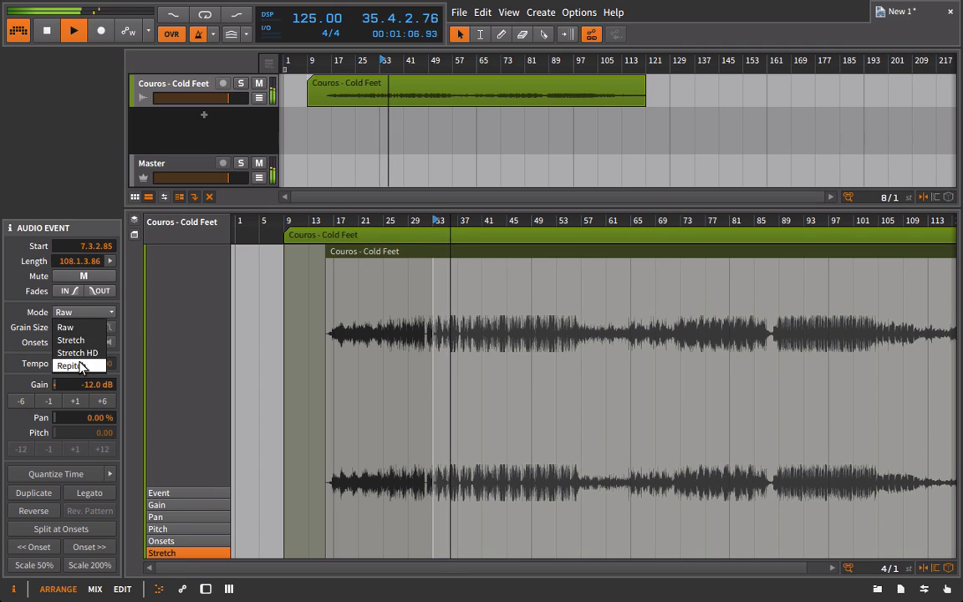
pyautogui.click(69, 366)
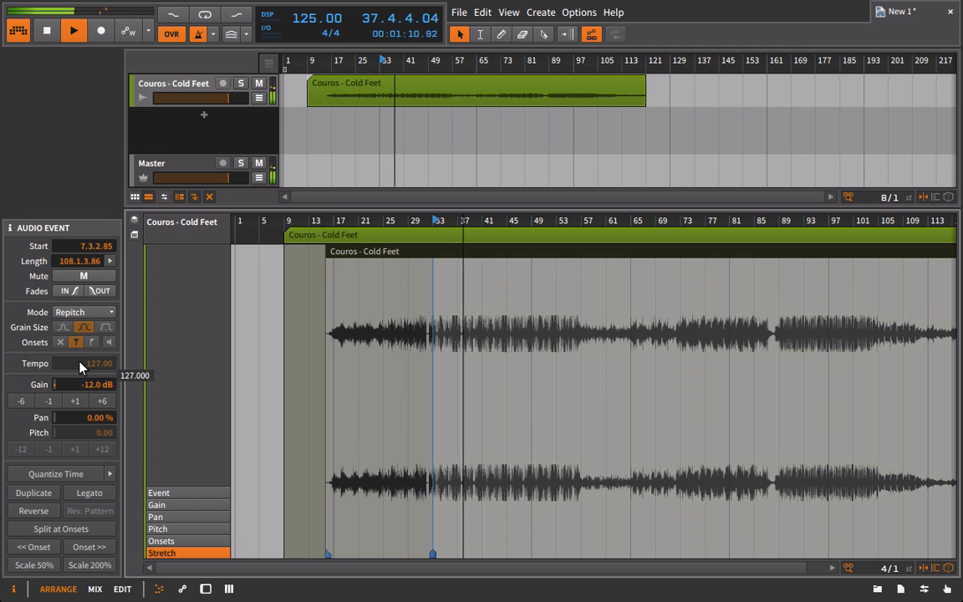
pyautogui.click(46, 30)
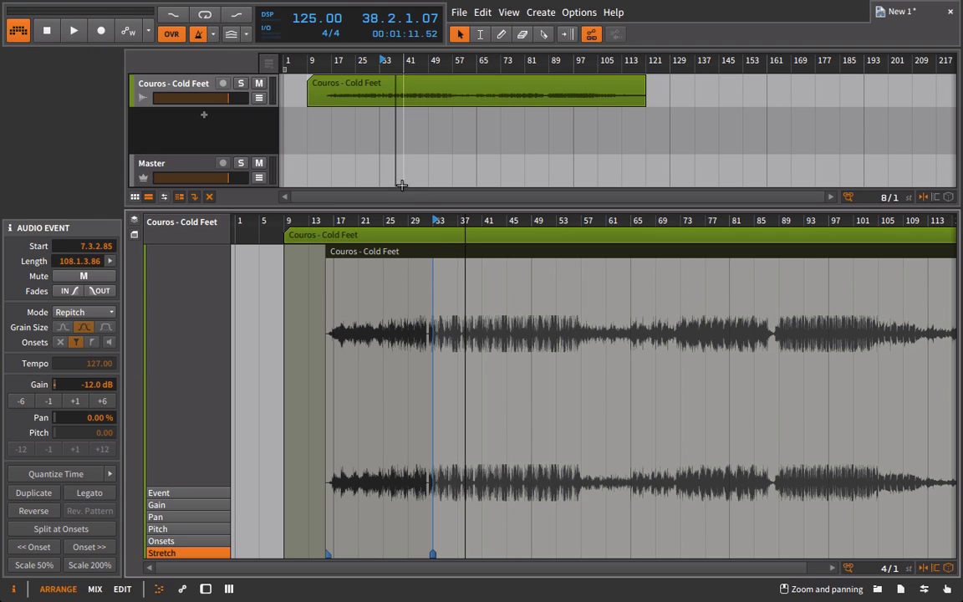
pyautogui.moveTo(292, 33)
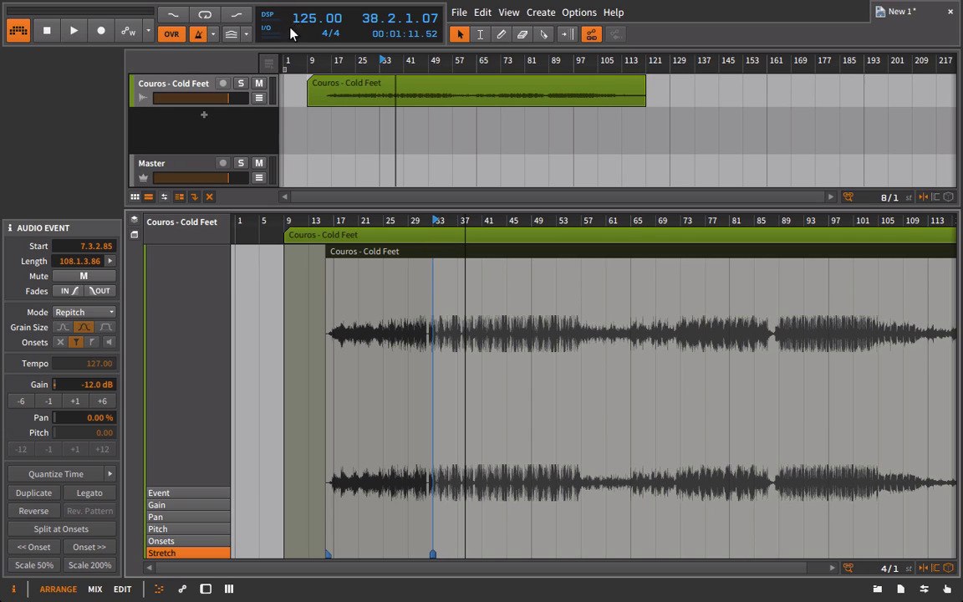
pyautogui.moveTo(293, 22)
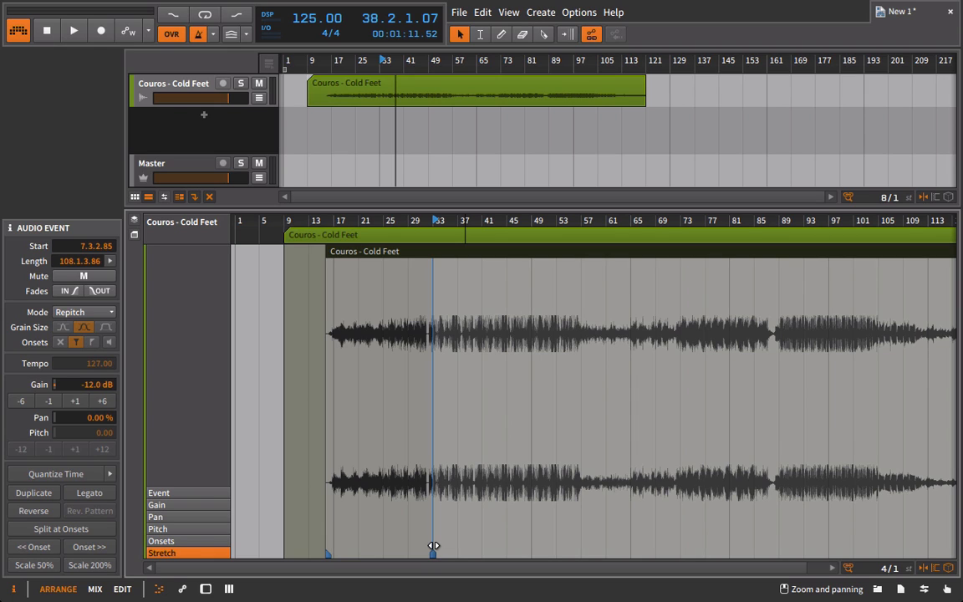
pyautogui.moveTo(317, 550)
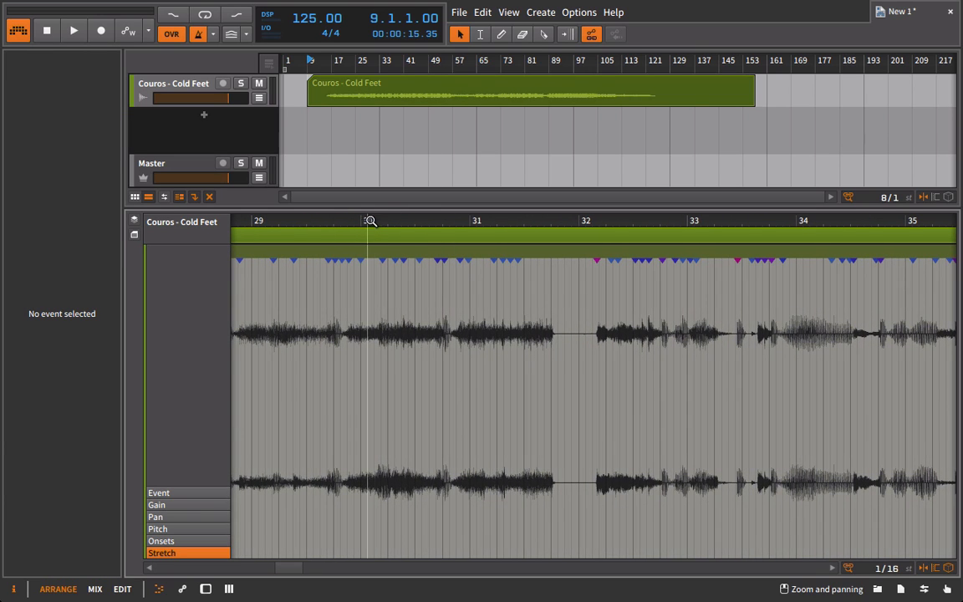
# Step: Zoom in on the transient near bar 33 and nudge the audio onto beat 33.1
pyautogui.click(73, 31)
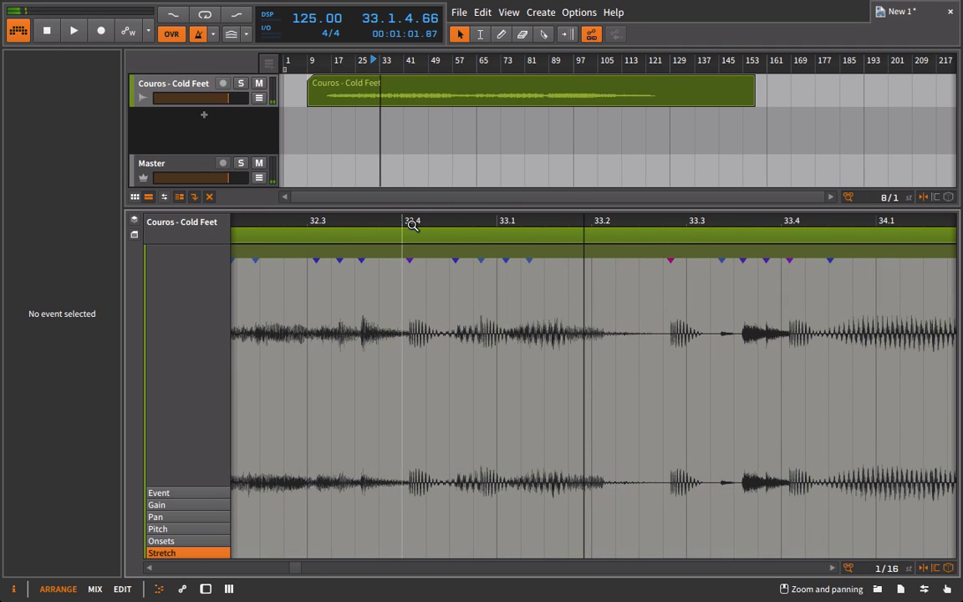
pyautogui.click(418, 334)
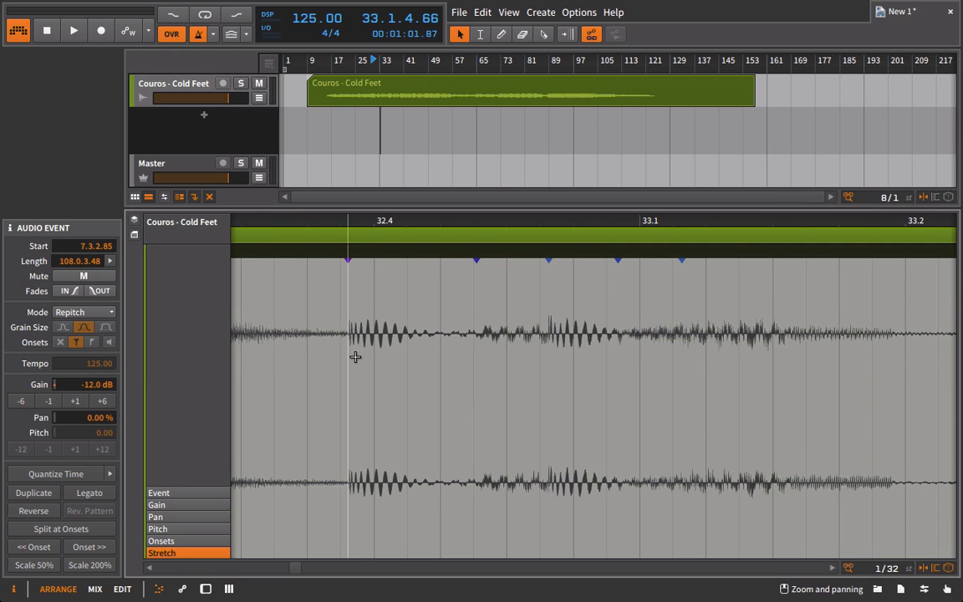
pyautogui.click(73, 31)
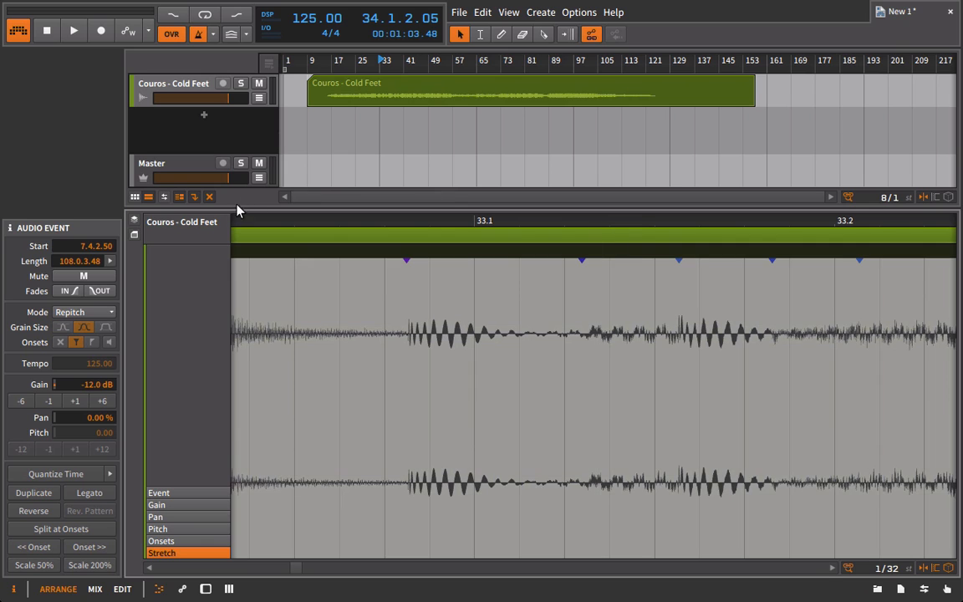
pyautogui.click(73, 31)
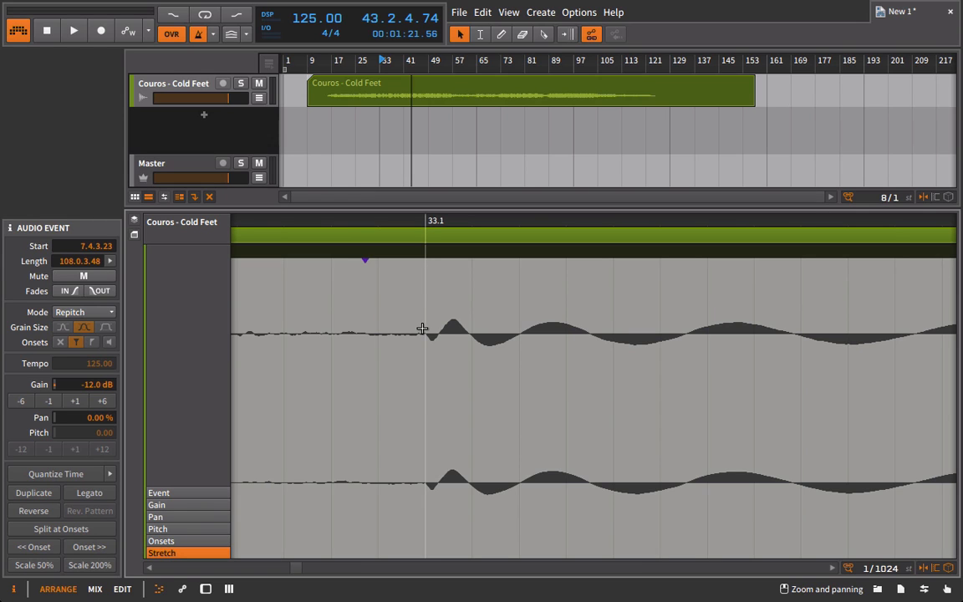
pyautogui.moveTo(429, 234)
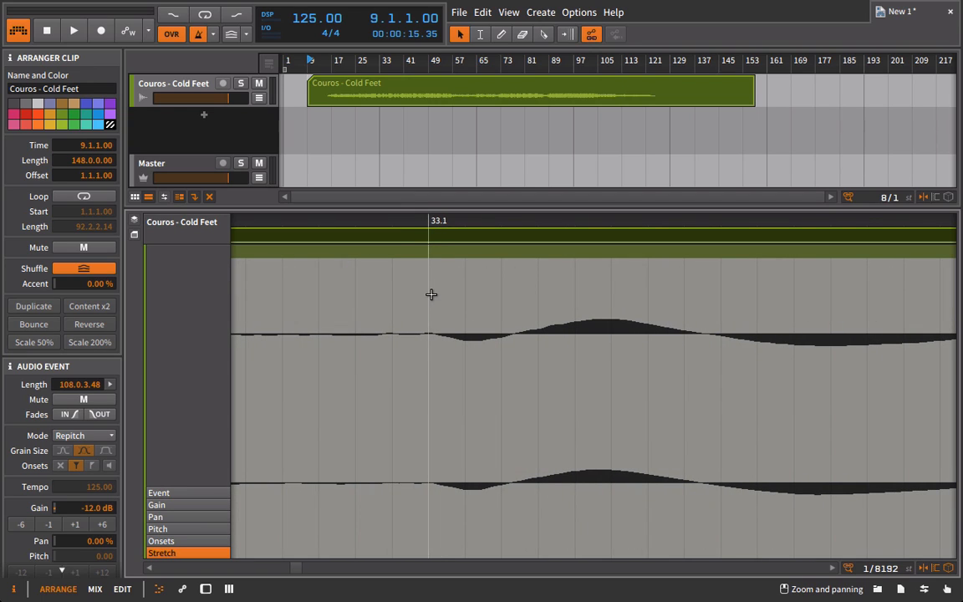
pyautogui.moveTo(430, 299)
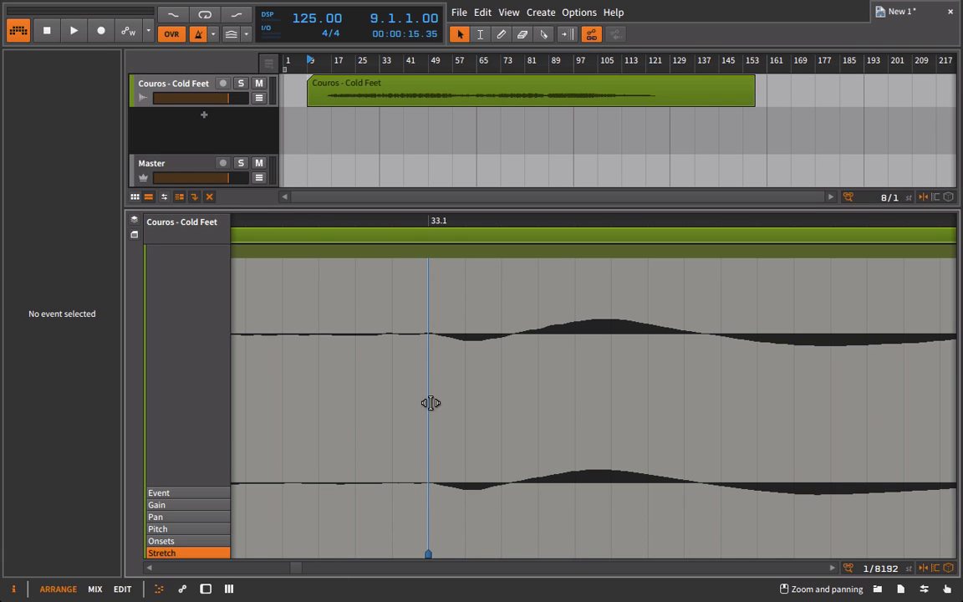
pyautogui.moveTo(430, 540)
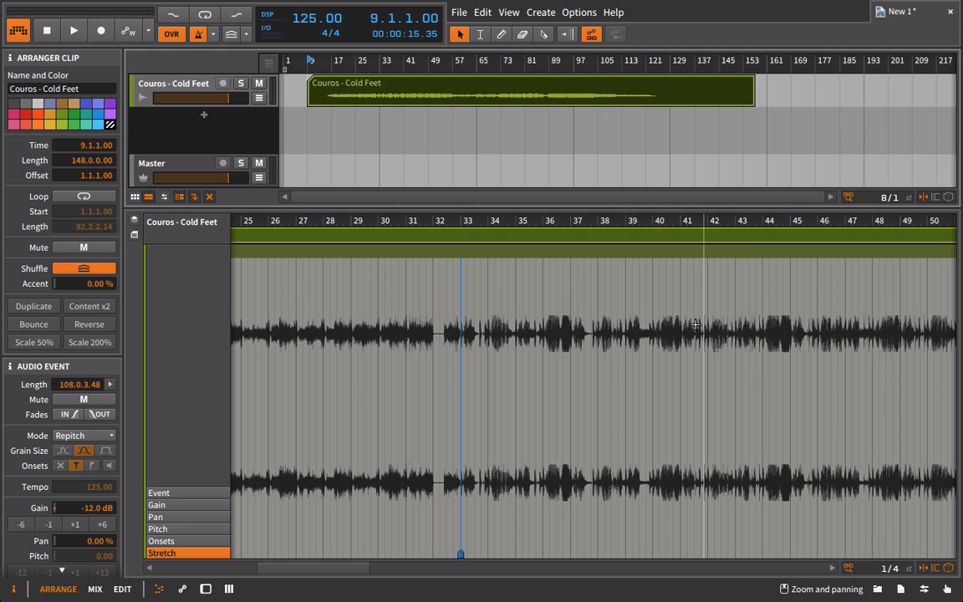
# Step: Set the project tempo to 150 BPM and play the song from bar 33
pyautogui.click(465, 220)
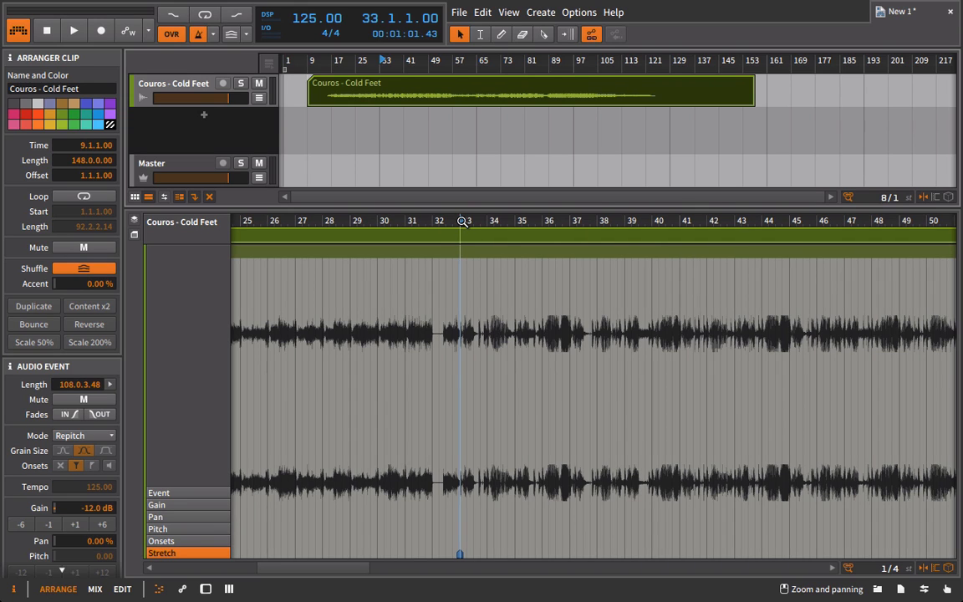
pyautogui.click(72, 30)
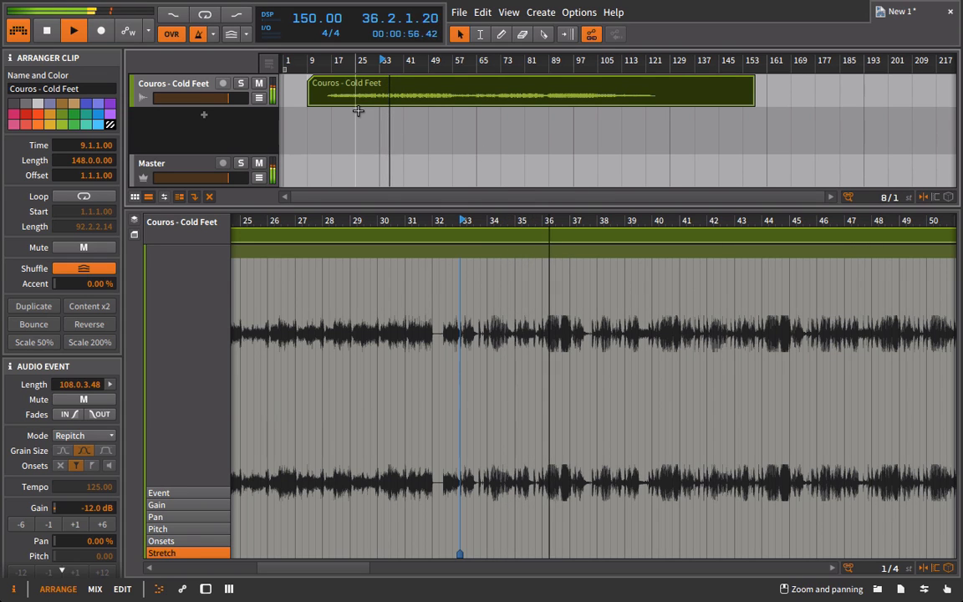
pyautogui.click(199, 33)
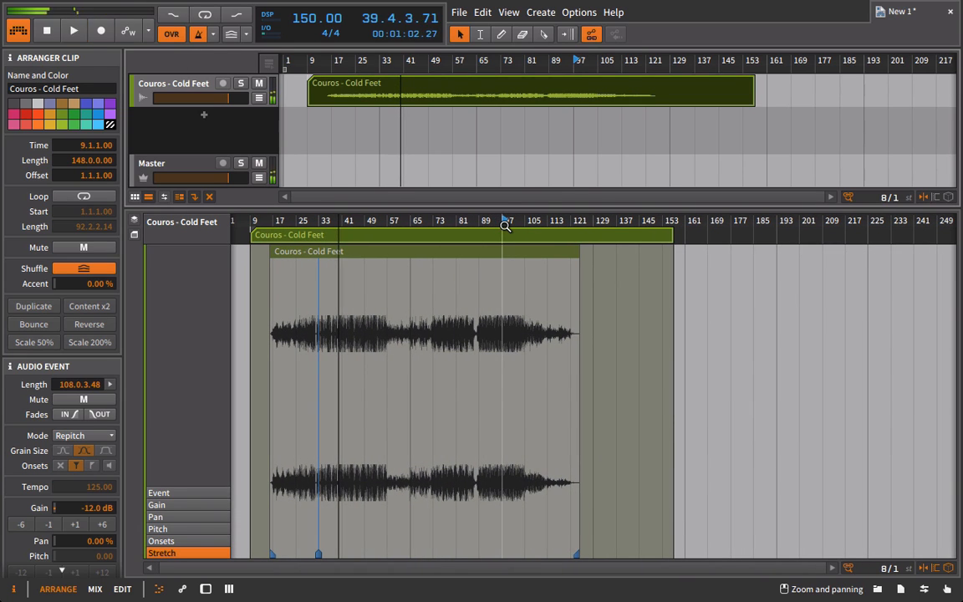
# Step: Jump playback to around bar 97, adjust the metronome volume, then stop playback
pyautogui.click(72, 31)
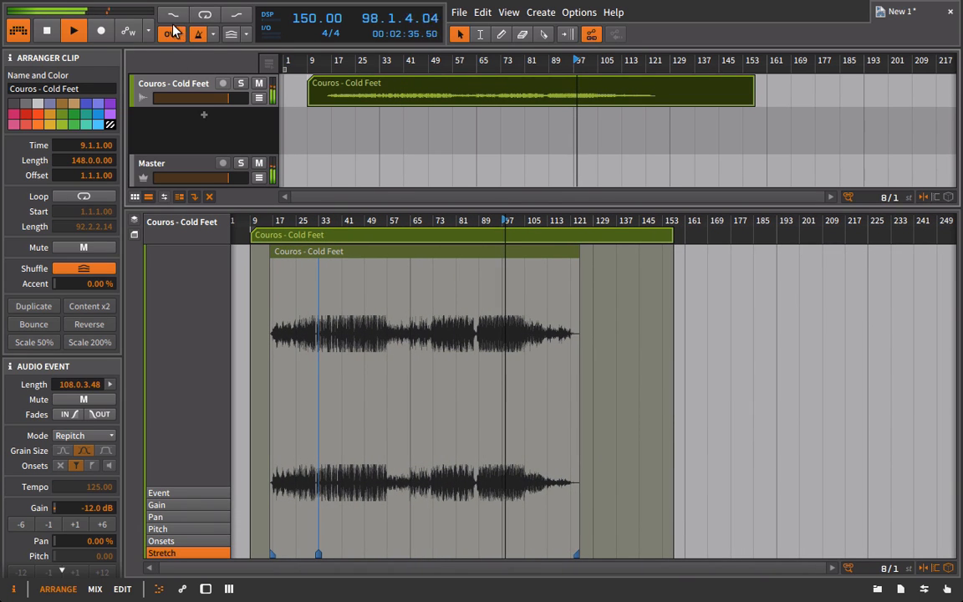
pyautogui.click(198, 33)
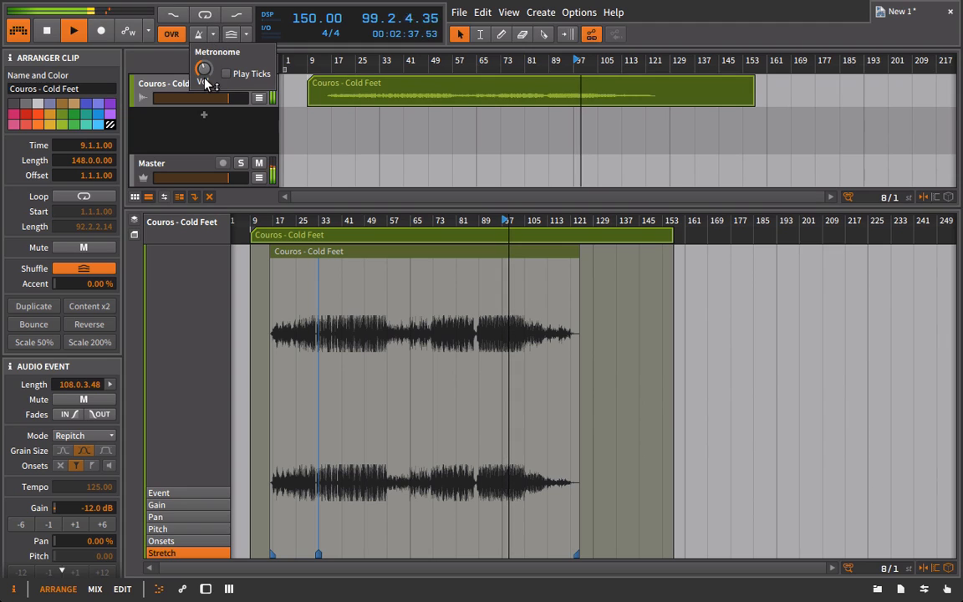
pyautogui.click(199, 33)
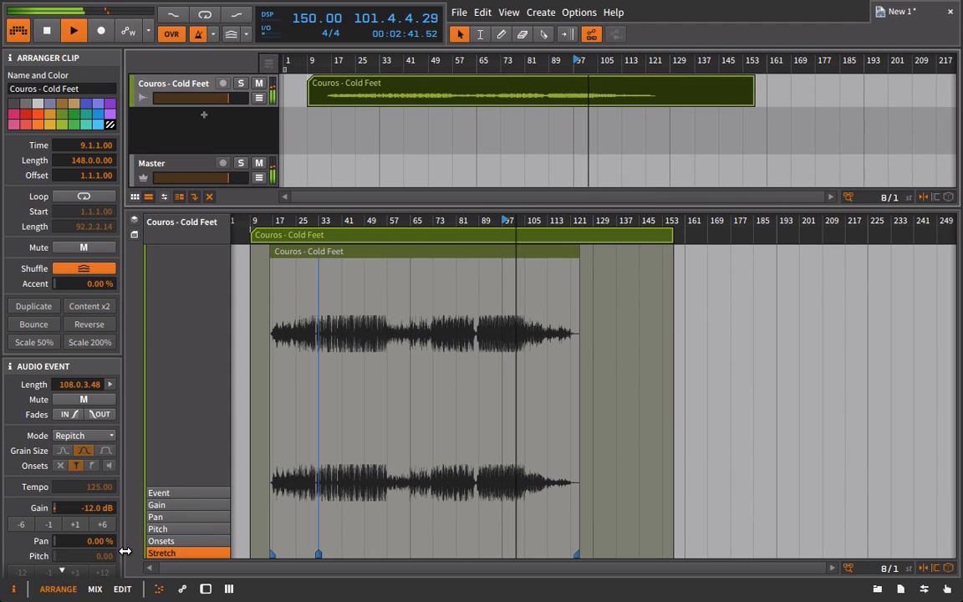
pyautogui.click(82, 435)
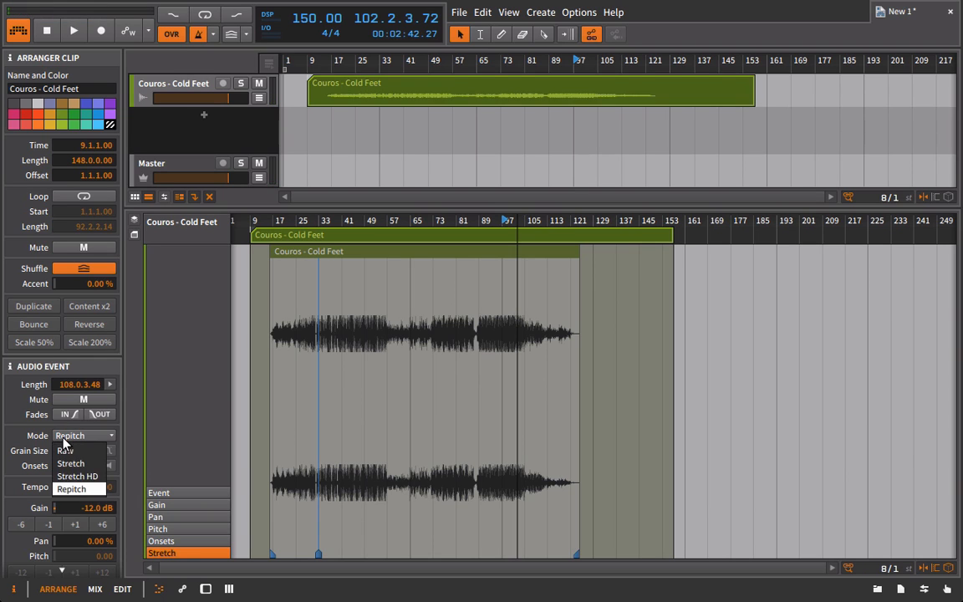
# Step: Set the Cold Feet event to Stretch HD, then play and zoom on bar 25's transient
pyautogui.click(76, 476)
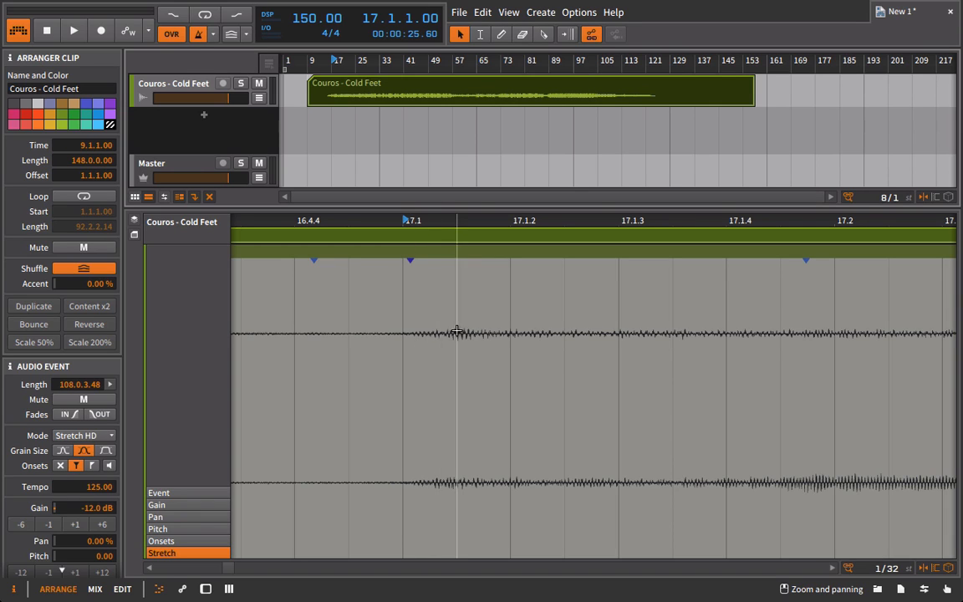
pyautogui.click(73, 30)
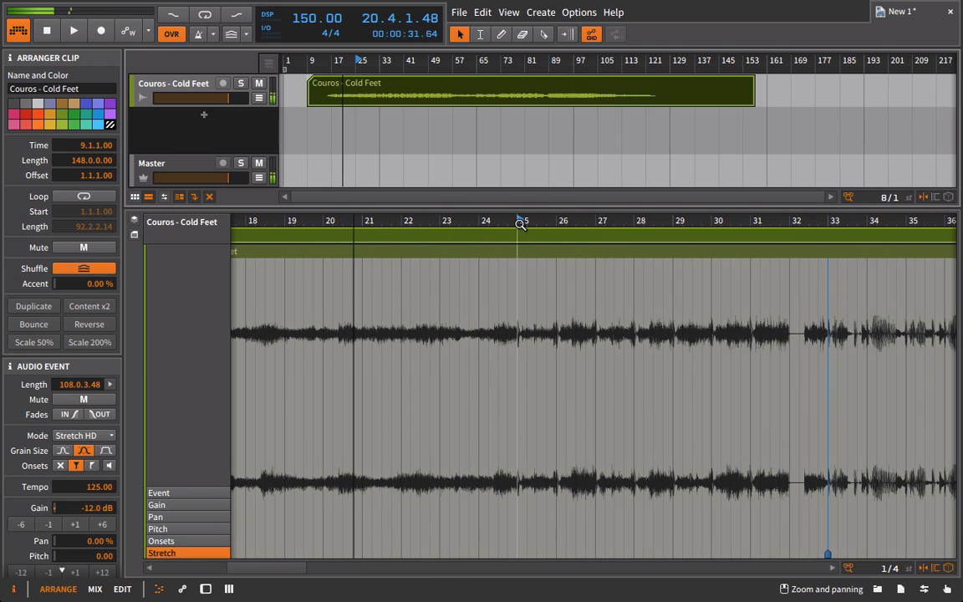
pyautogui.click(73, 31)
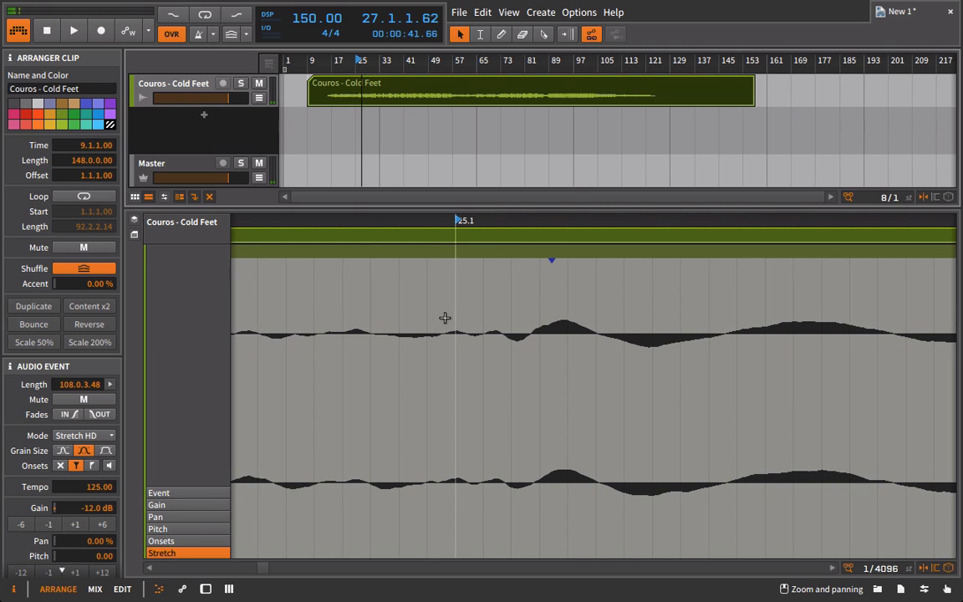
pyautogui.moveTo(458, 224)
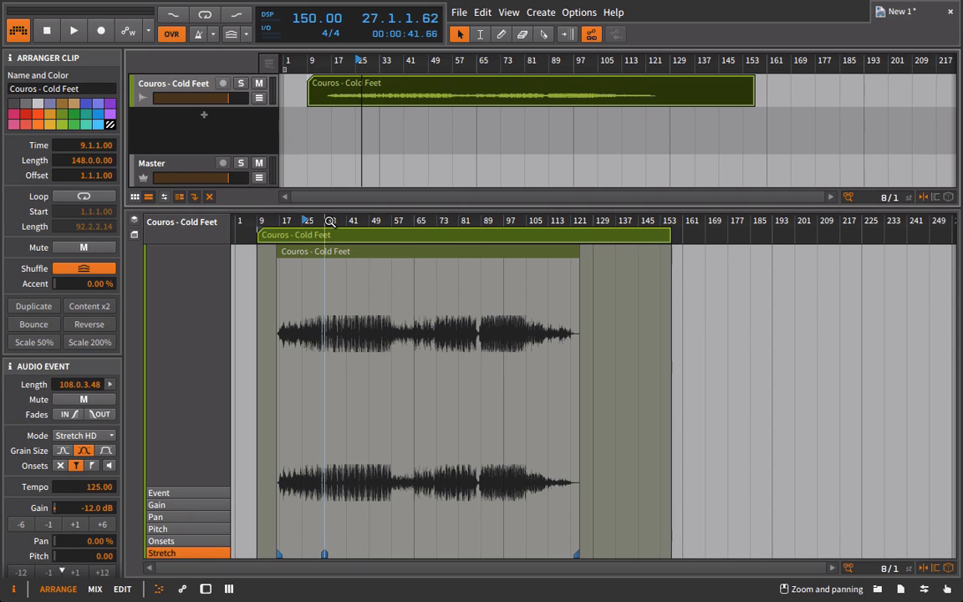
pyautogui.moveTo(332, 223)
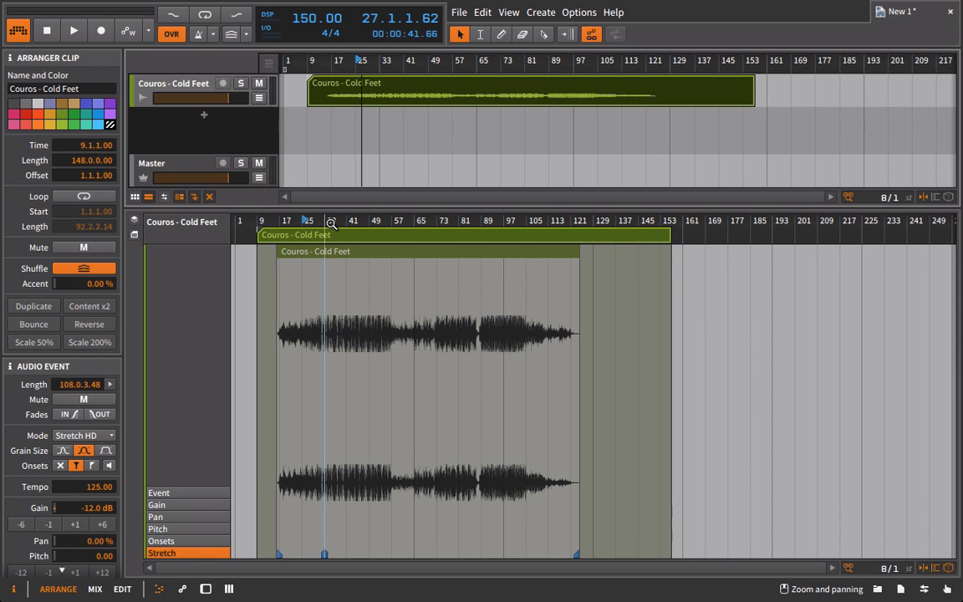